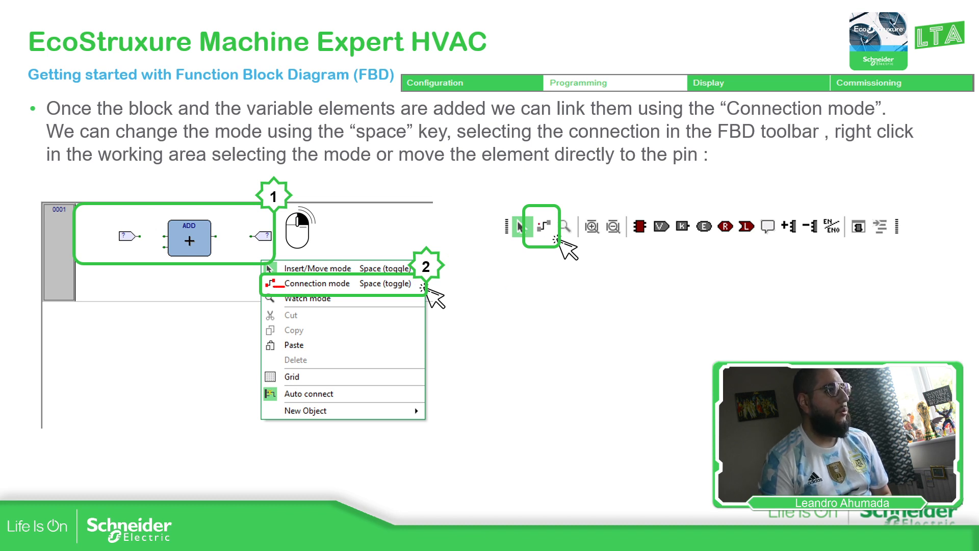
# Close the FBD connection-mode slideshow and switch to the TrainingM172 project in Machine Expert
pyautogui.click(542, 226)
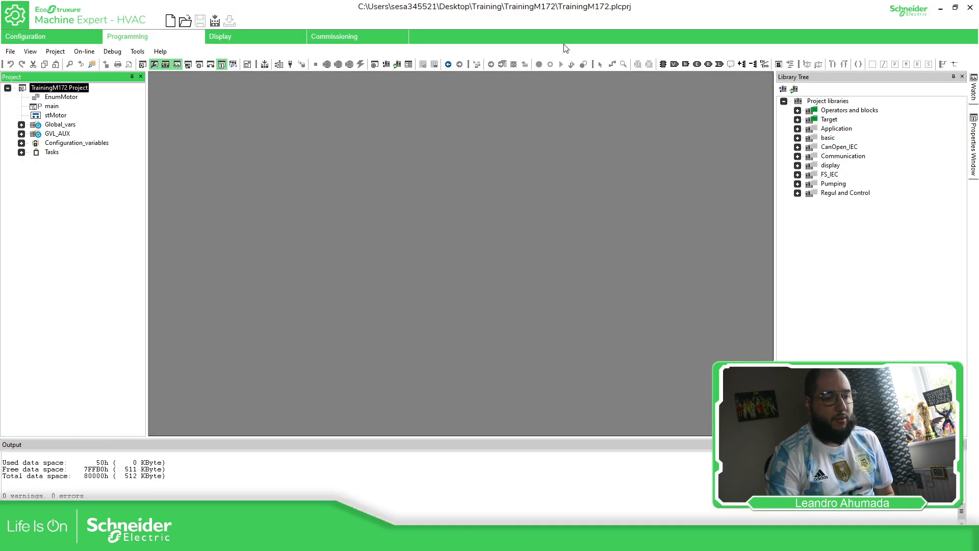
# Add a new FBD program named PRG_FBD assigned to the Timed task
pyautogui.rightClick(59, 87)
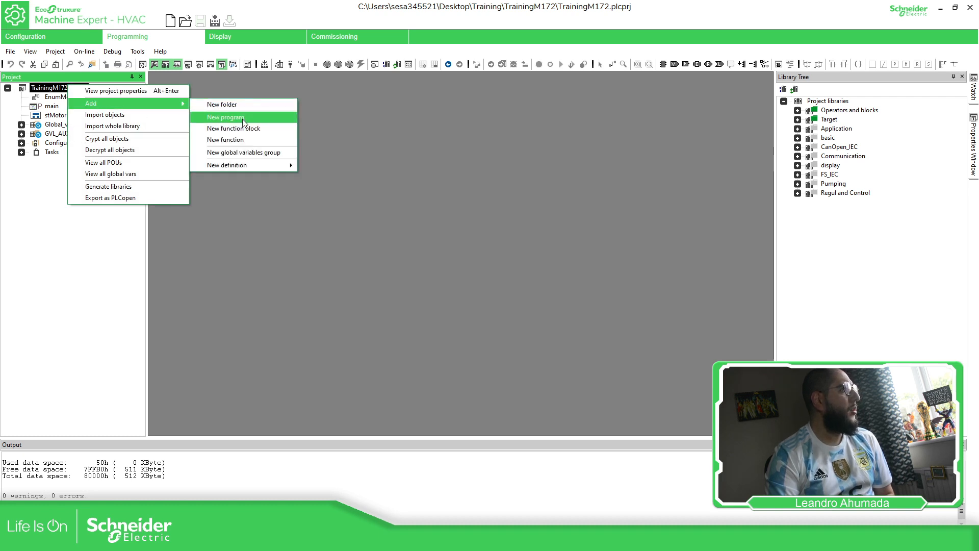
pyautogui.click(226, 117)
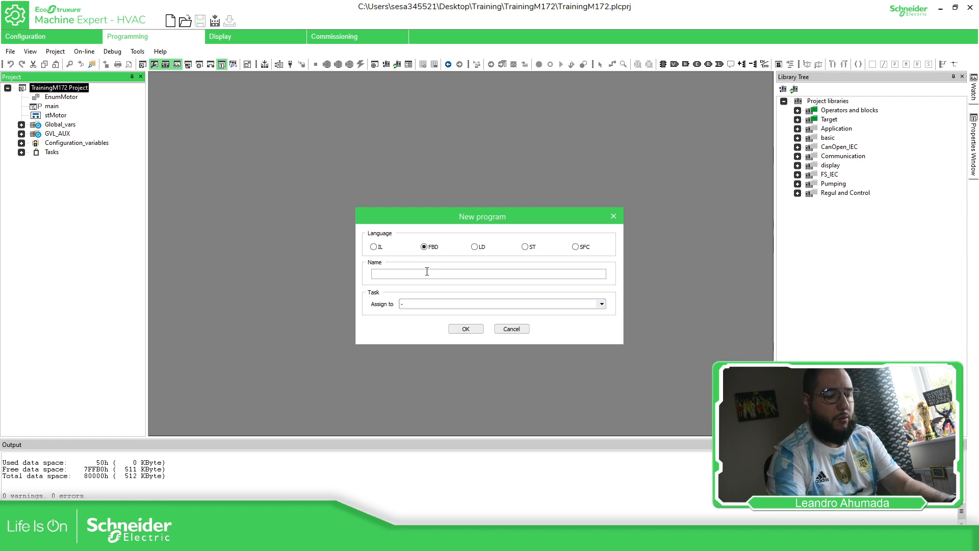
pyautogui.write('PRG_FBD')
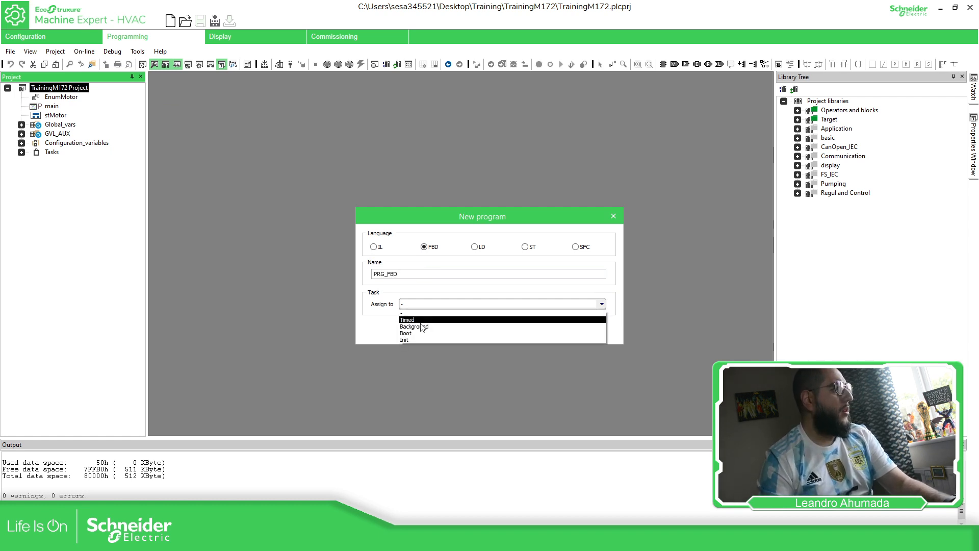
pyautogui.click(406, 320)
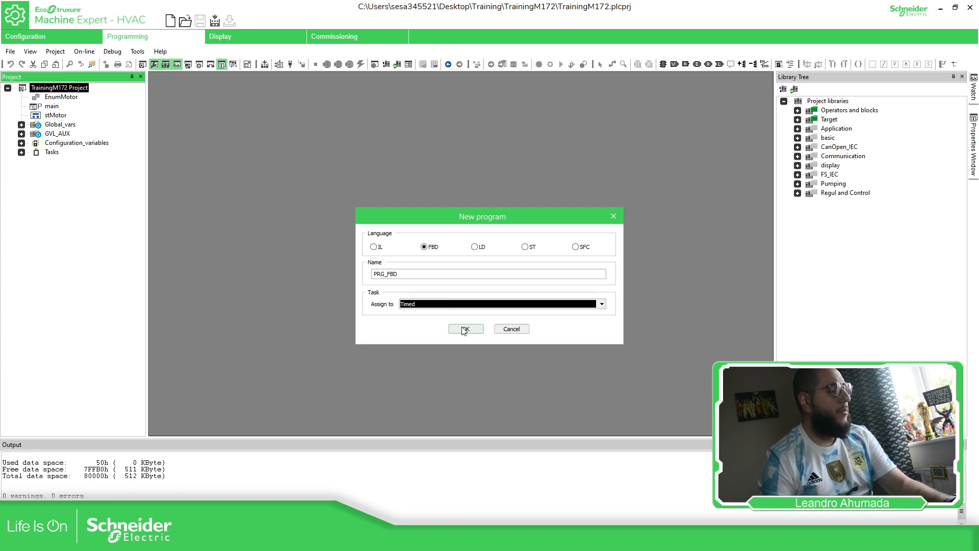
pyautogui.click(465, 329)
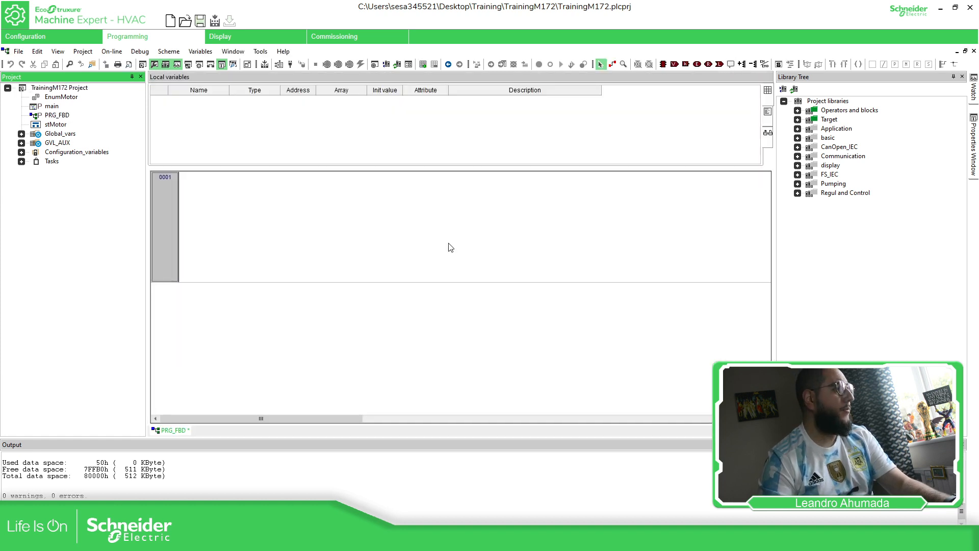
pyautogui.moveTo(439, 172)
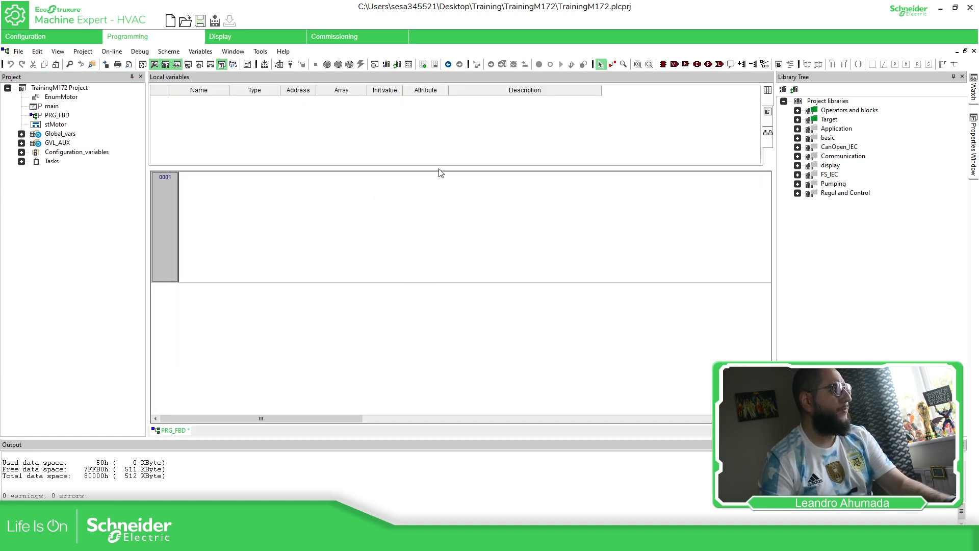
pyautogui.rightClick(168, 167)
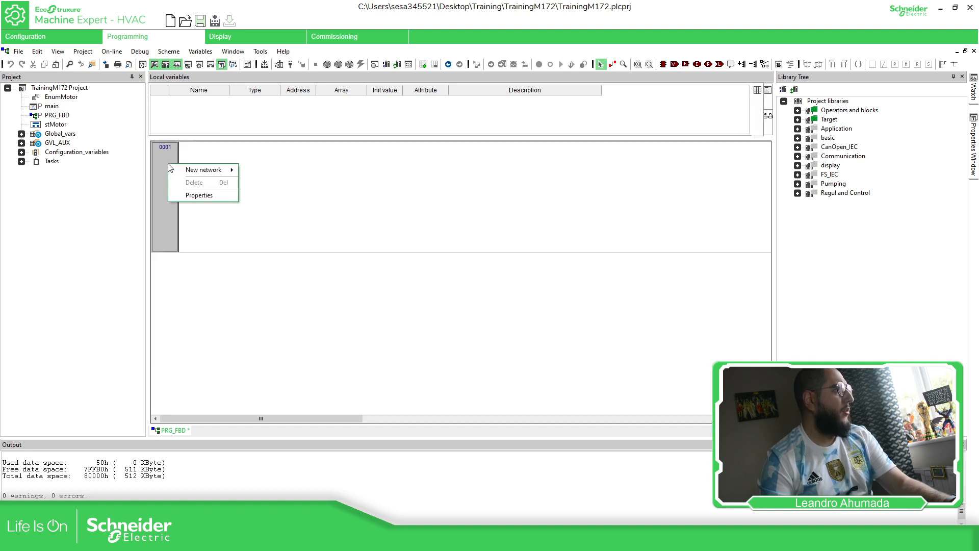
pyautogui.click(203, 169)
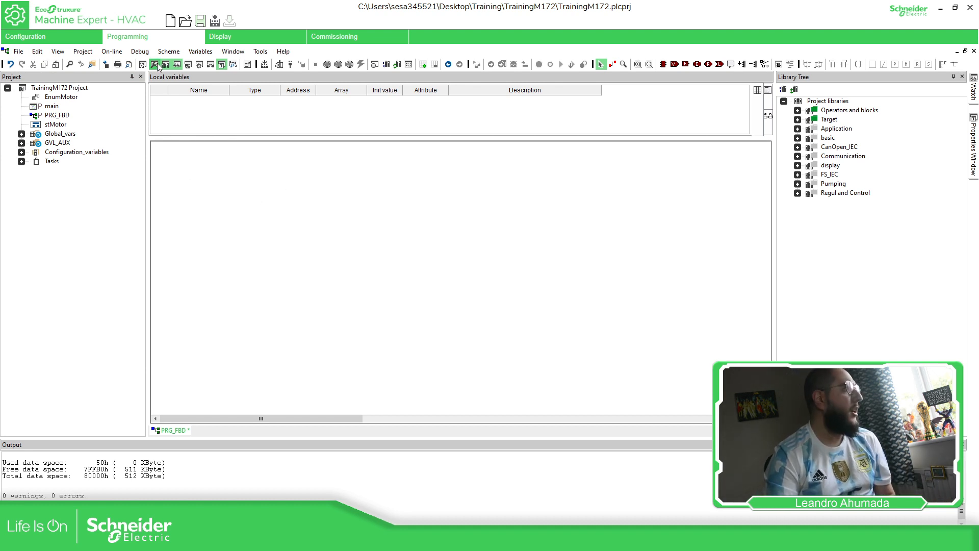
pyautogui.click(168, 51)
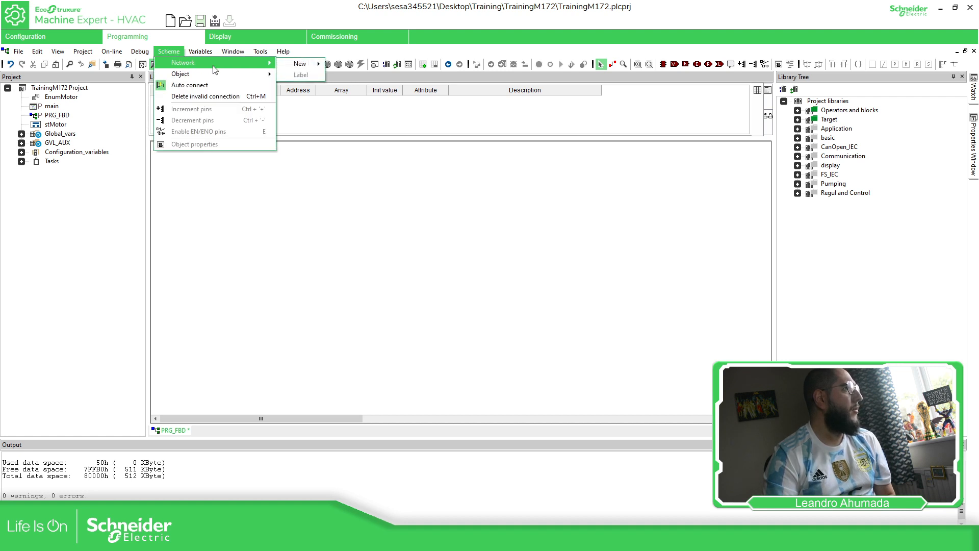
pyautogui.moveTo(300, 63)
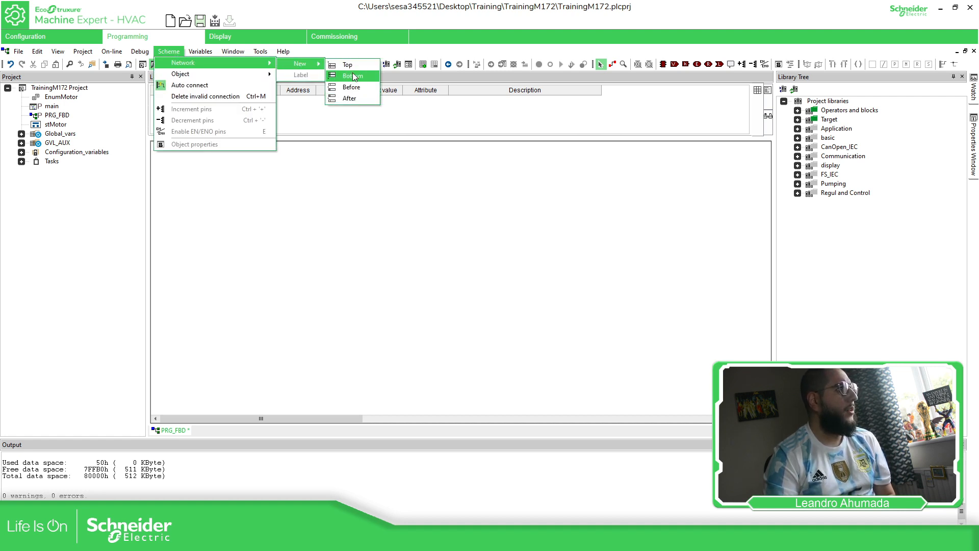
pyautogui.click(348, 76)
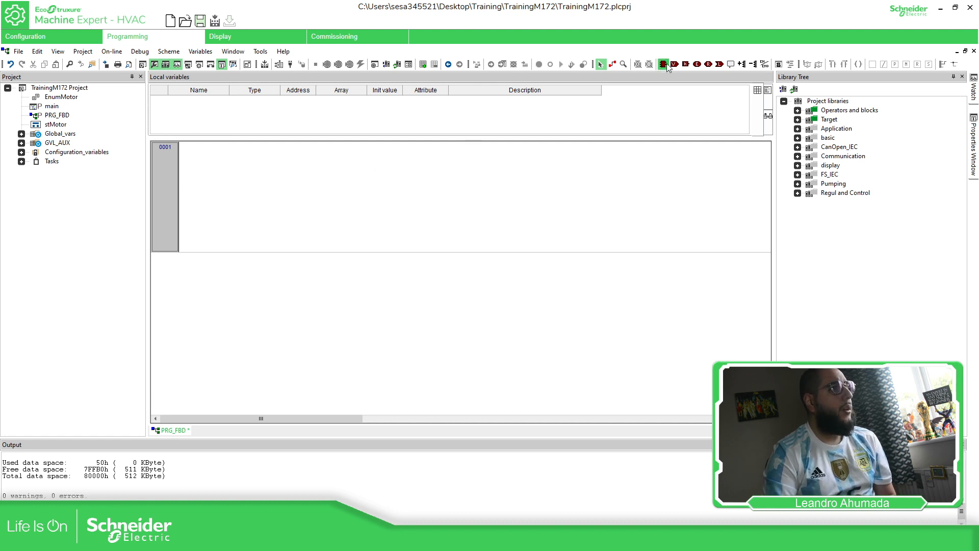
# Insert an input variable element in network 0001 and name it iPump1
pyautogui.click(664, 64)
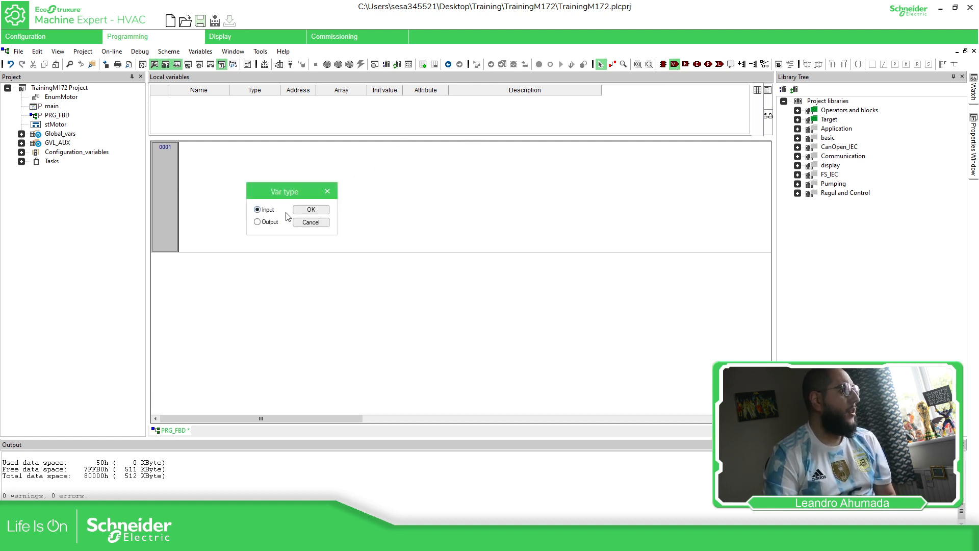
pyautogui.click(311, 209)
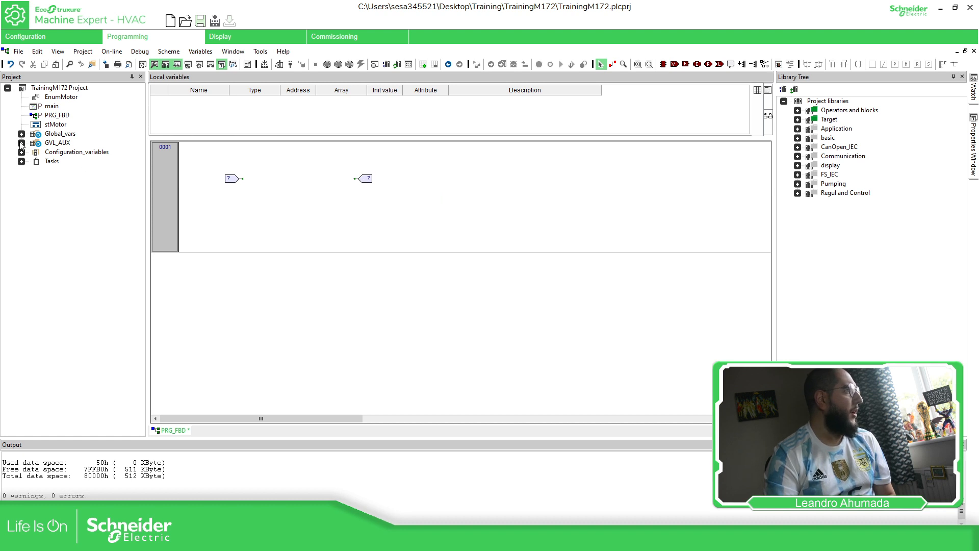
pyautogui.click(22, 152)
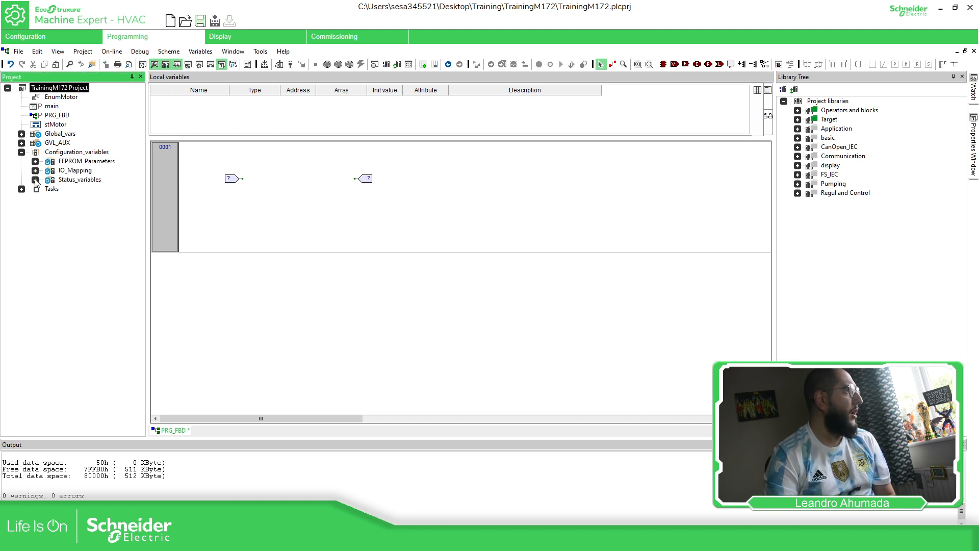
pyautogui.click(36, 179)
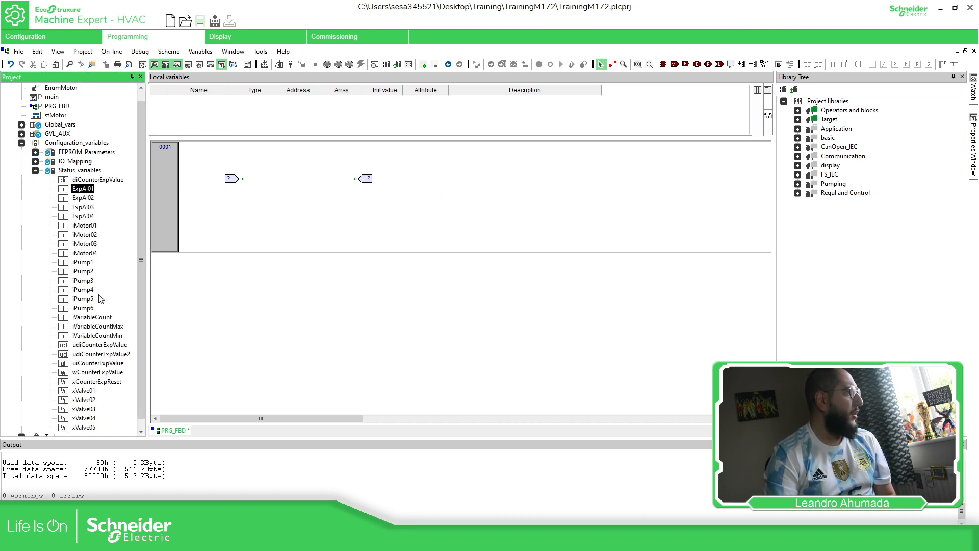
pyautogui.doubleClick(233, 179)
pyautogui.write('i')
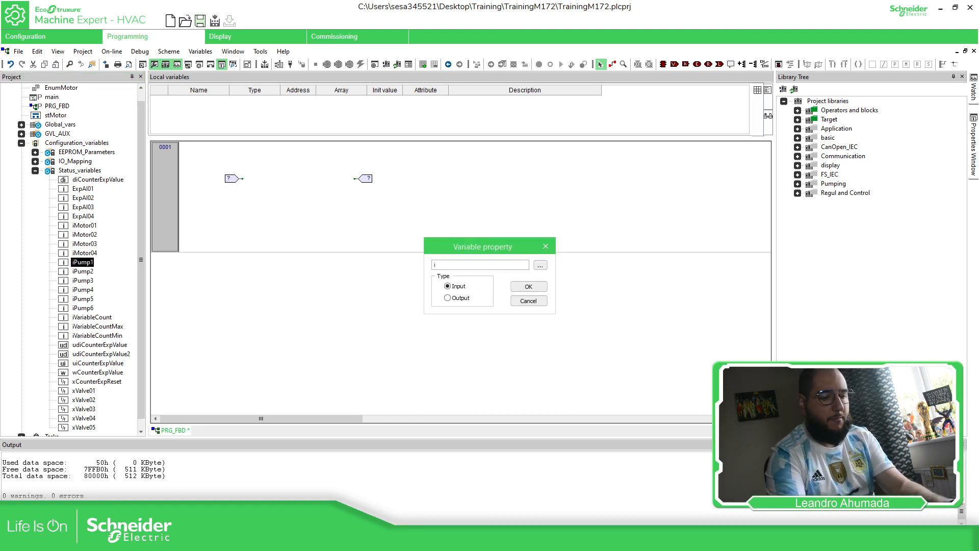
pyautogui.write('Pump1')
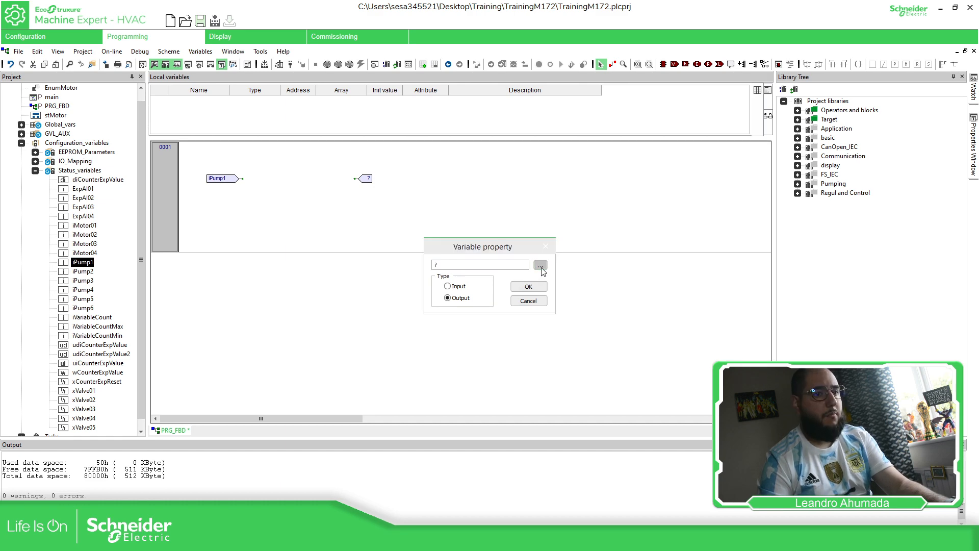
# Assign iPump2 to the output variable through the Object browser
pyautogui.click(540, 264)
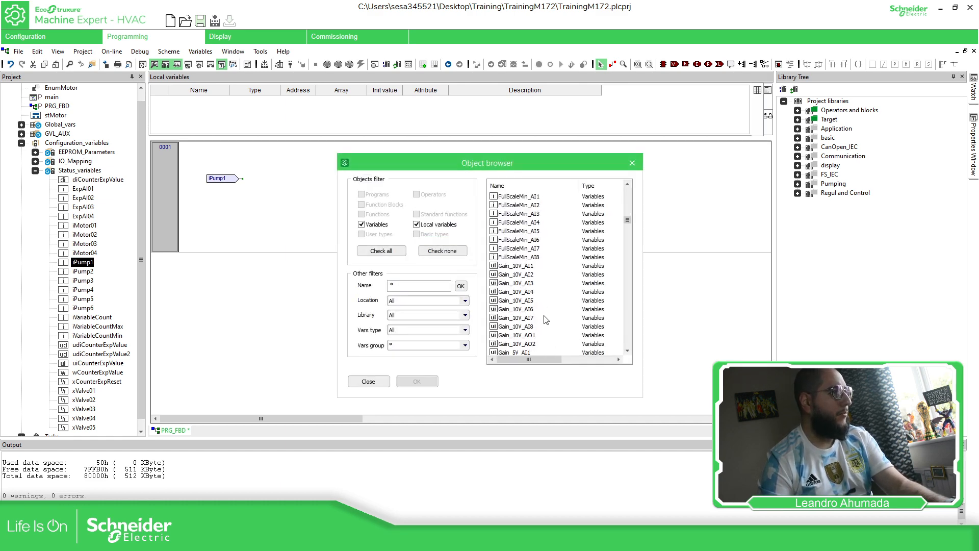
pyautogui.scroll(-3)
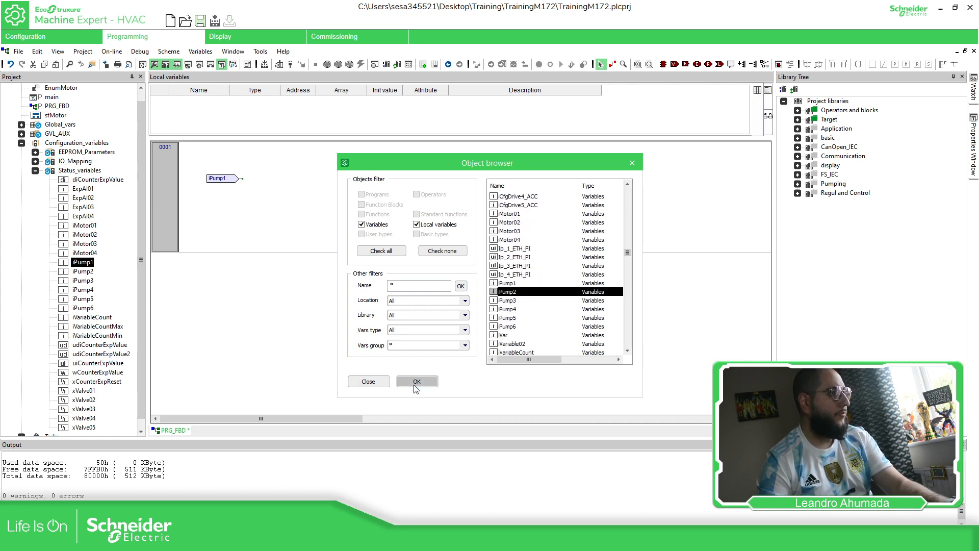
pyautogui.click(417, 381)
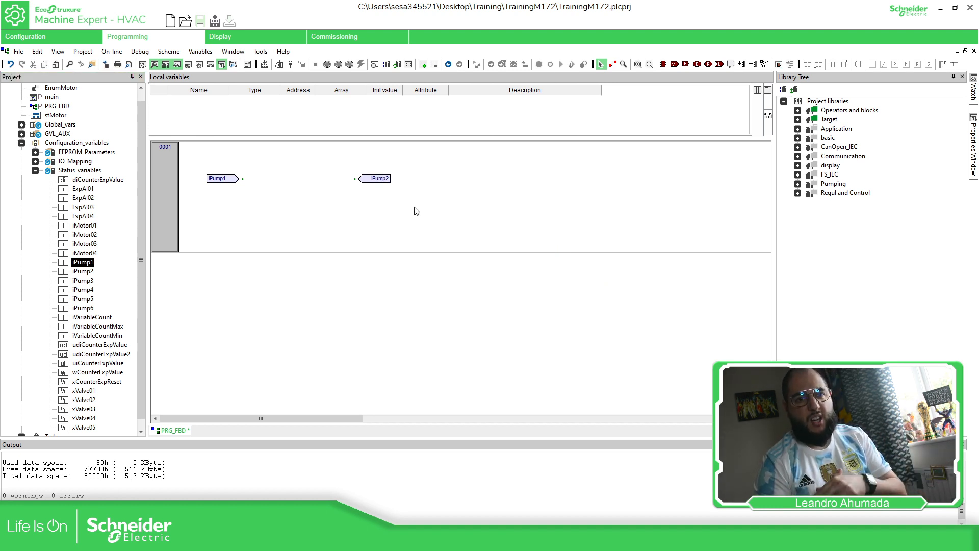
pyautogui.moveTo(47, 243)
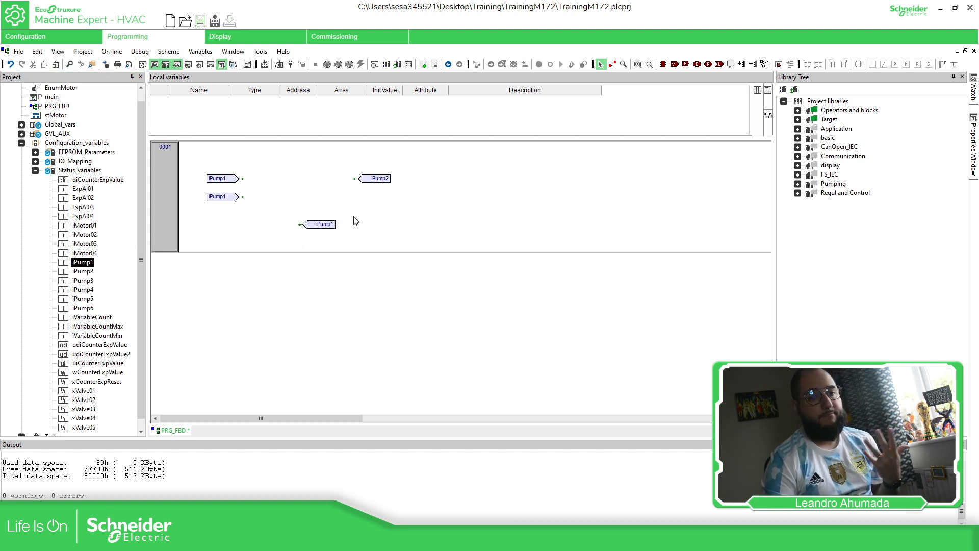
# Add an input variable set to sysExpDigitalInputs[0] from Target variables
pyautogui.click(423, 64)
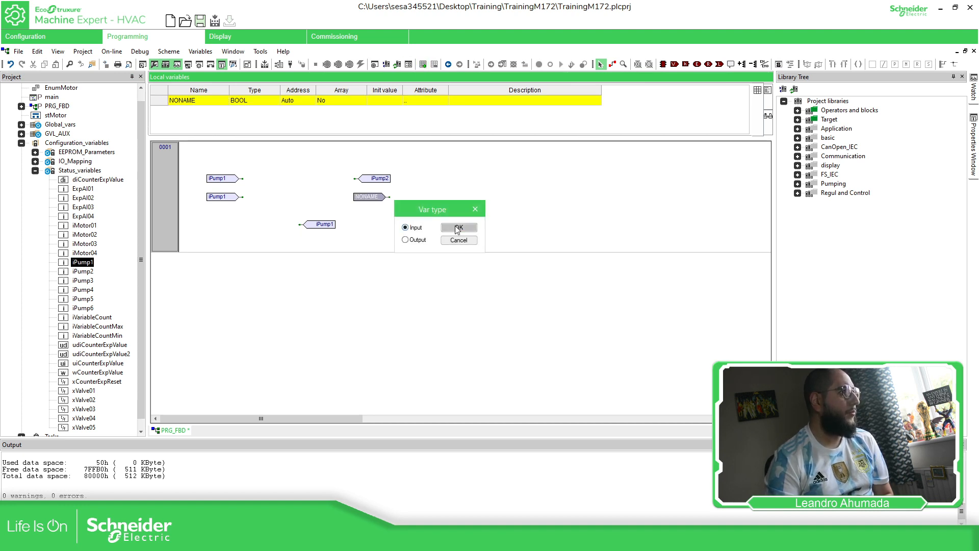
pyautogui.click(459, 228)
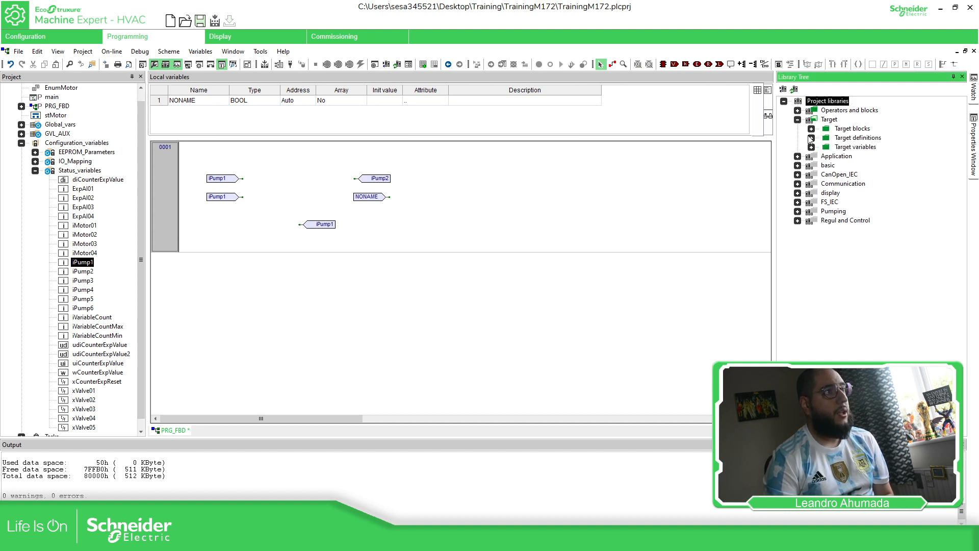
pyautogui.click(812, 147)
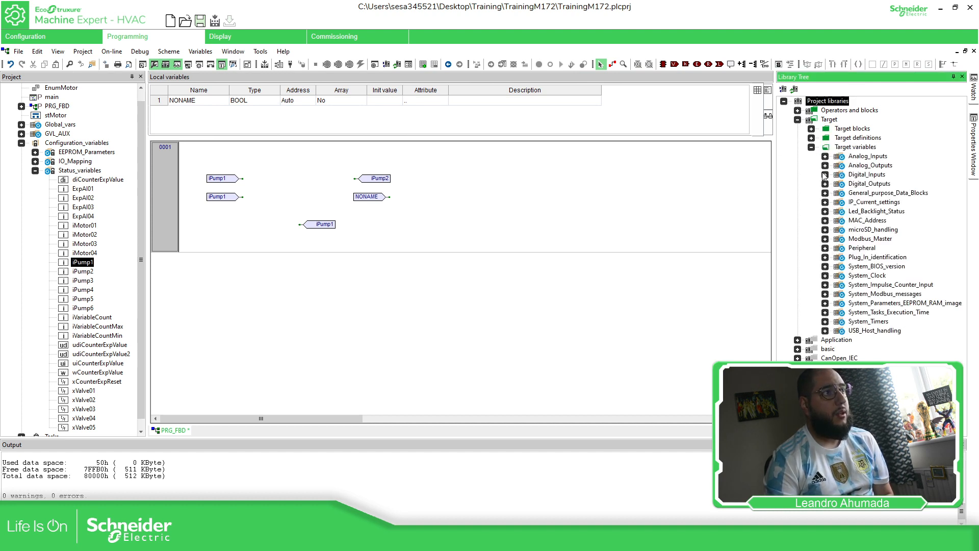
pyautogui.click(824, 175)
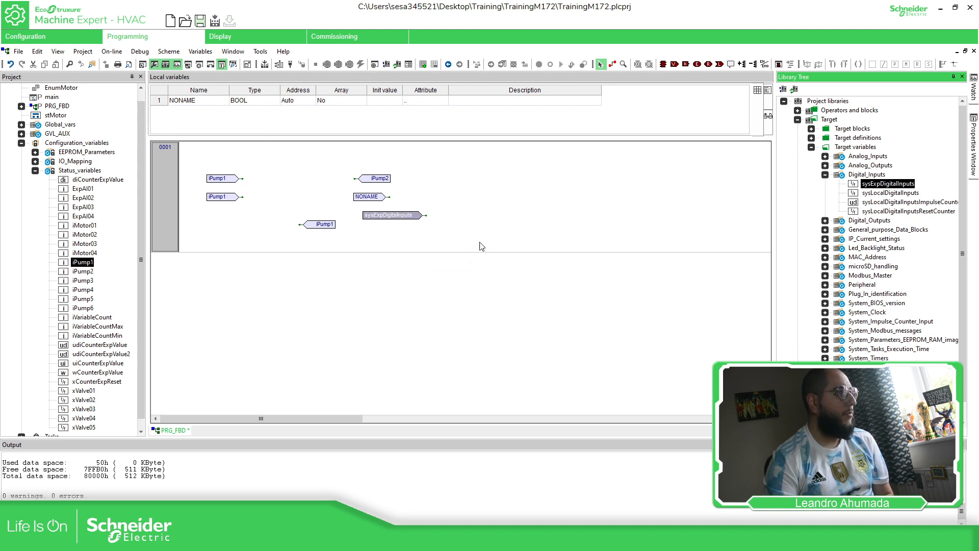
pyautogui.doubleClick(391, 215)
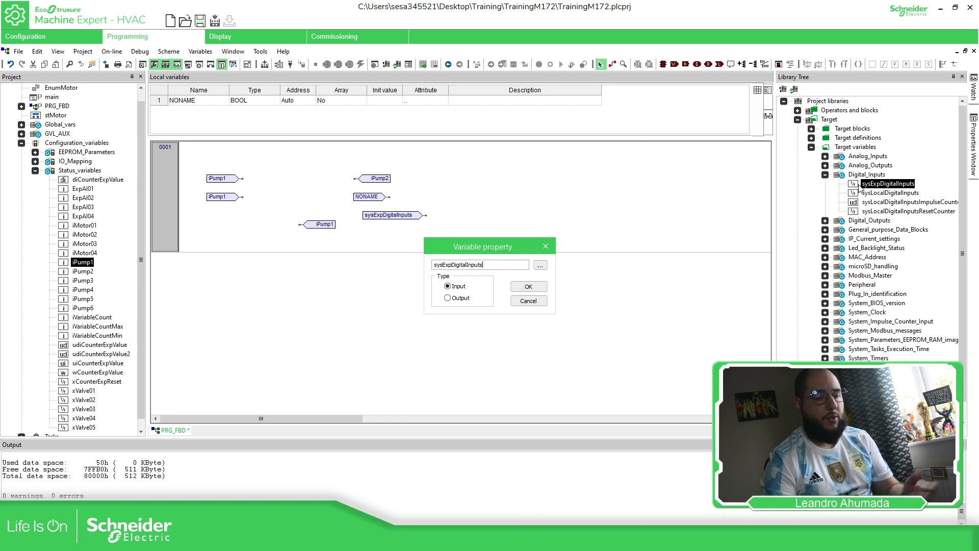
pyautogui.write('[0]')
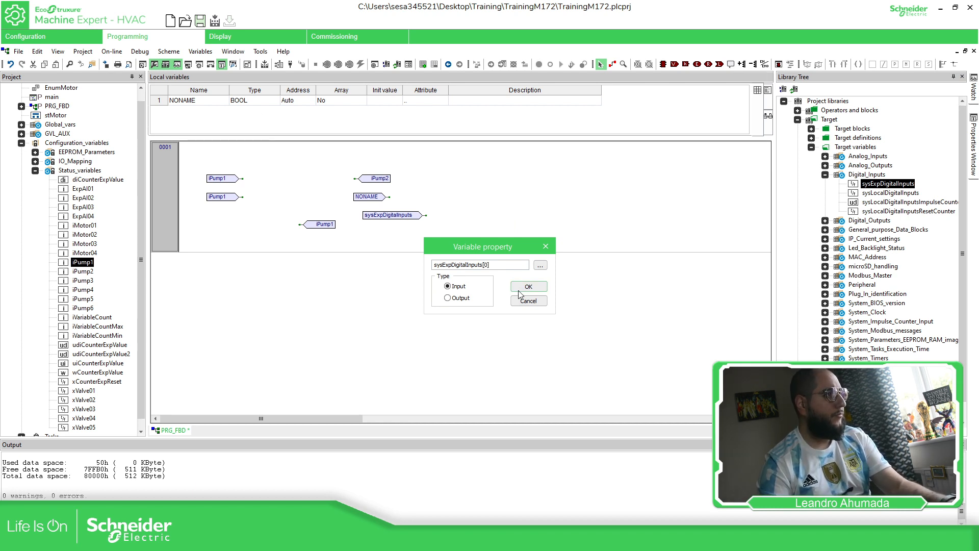
pyautogui.click(528, 286)
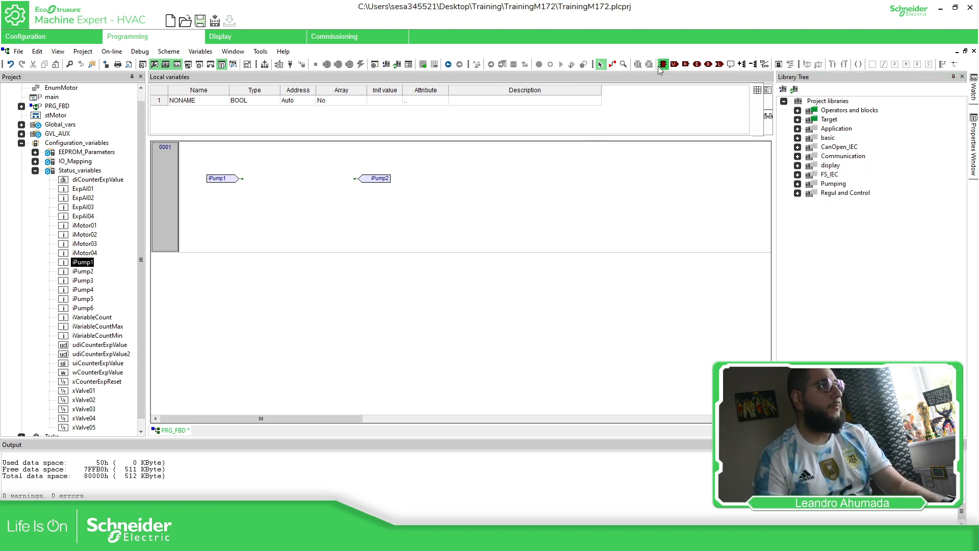
# Insert a new block element into network 0001
pyautogui.click(664, 64)
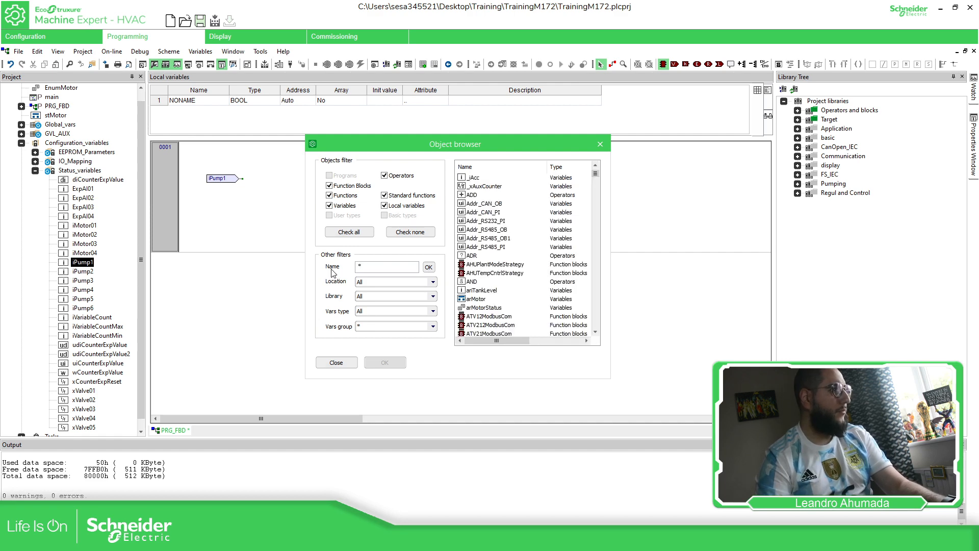
pyautogui.moveTo(492, 219)
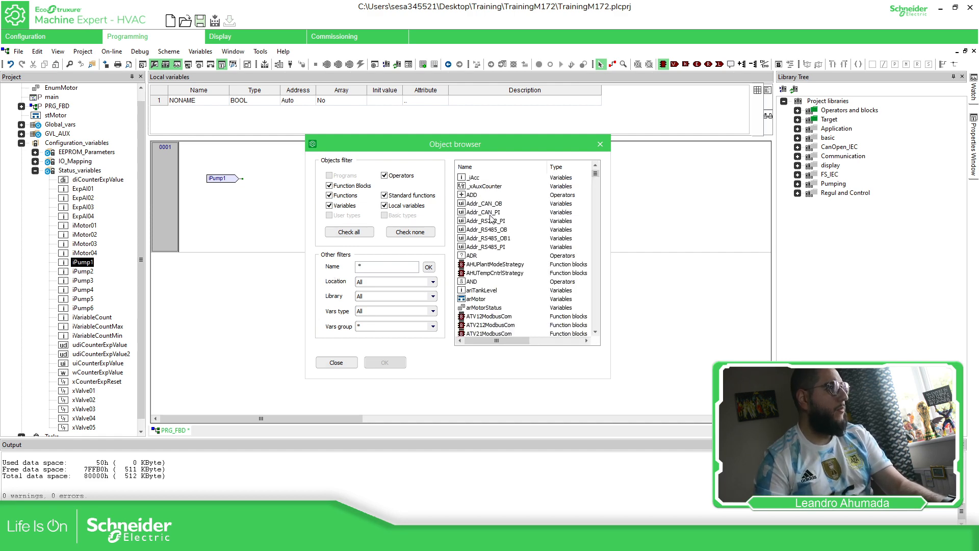
pyautogui.scroll(-3)
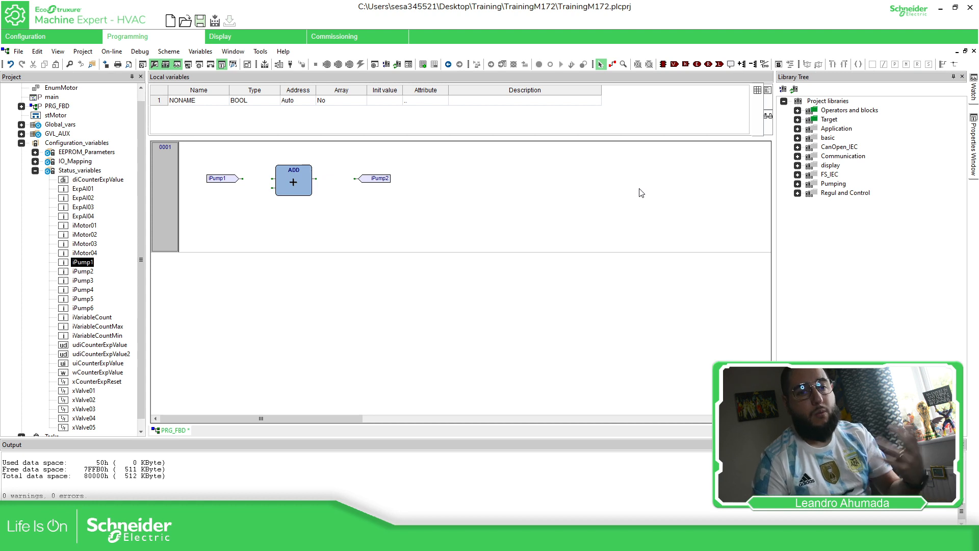
# Place an Arithmetic ADD operator between iPump1 and iPump2
pyautogui.click(798, 110)
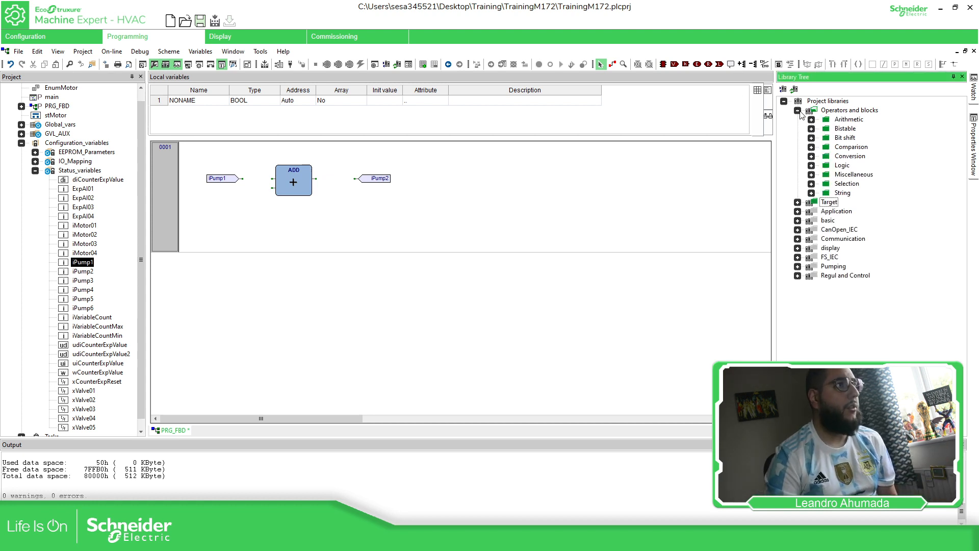
pyautogui.click(810, 120)
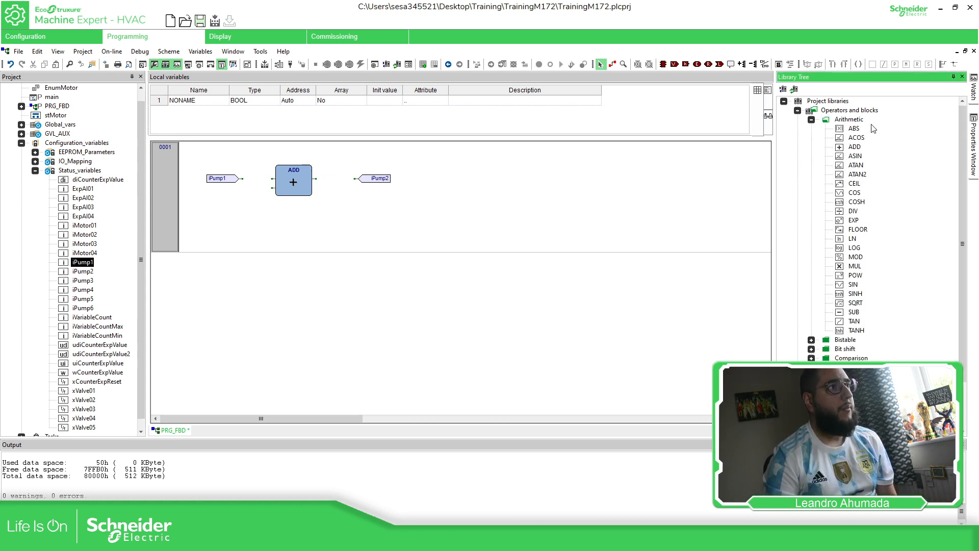
pyautogui.click(854, 147)
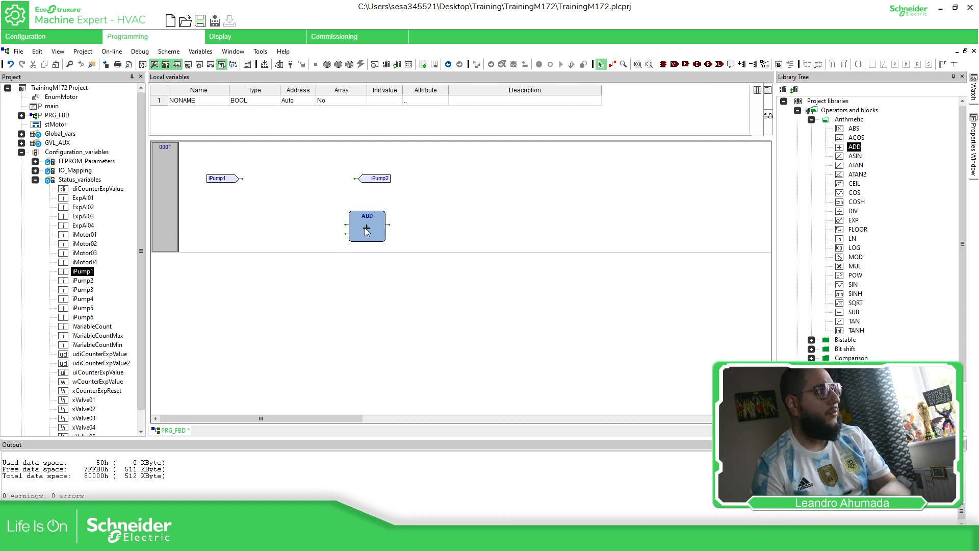
pyautogui.moveTo(366, 226); pyautogui.dragTo(311, 181)
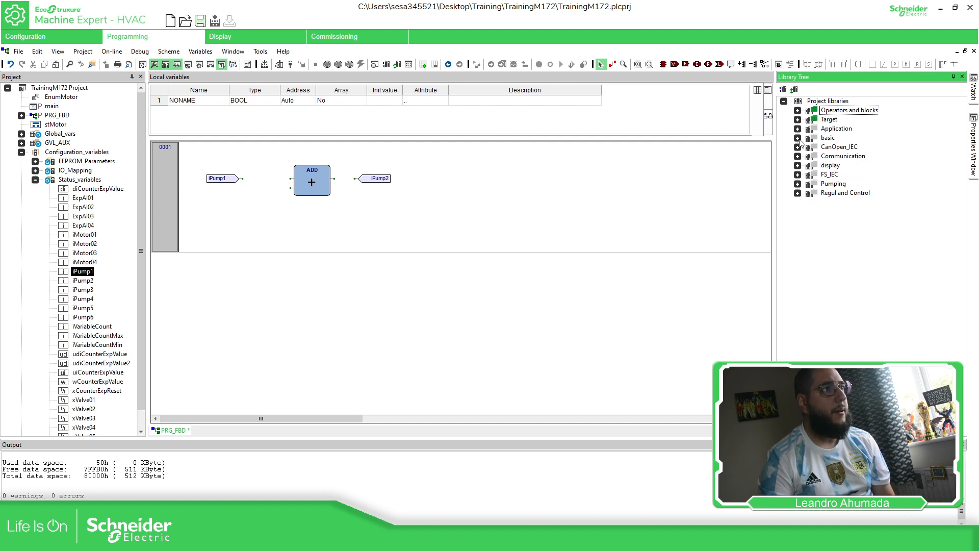
# Start inserting the AHUTempCntrlStrategy block from the Application > Air library
pyautogui.click(798, 128)
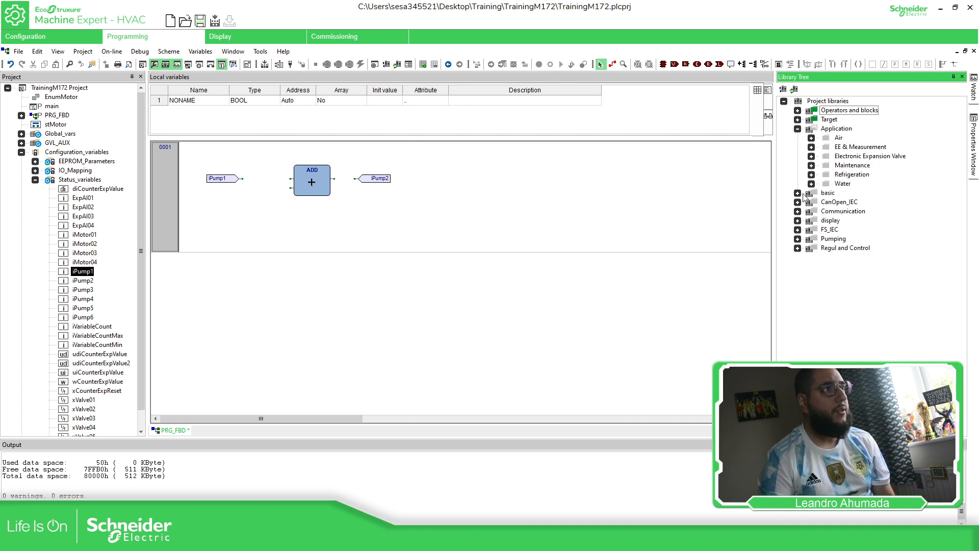
pyautogui.click(811, 137)
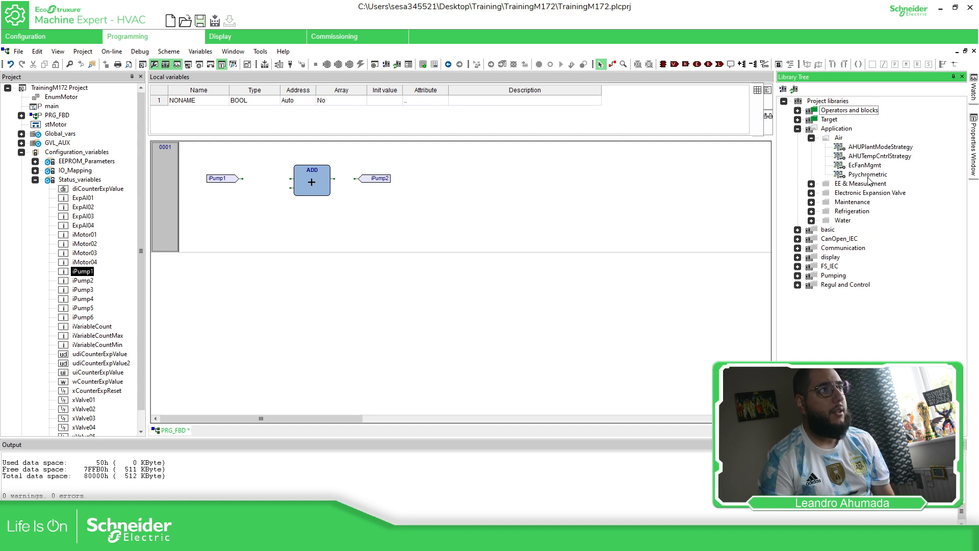
pyautogui.doubleClick(875, 156)
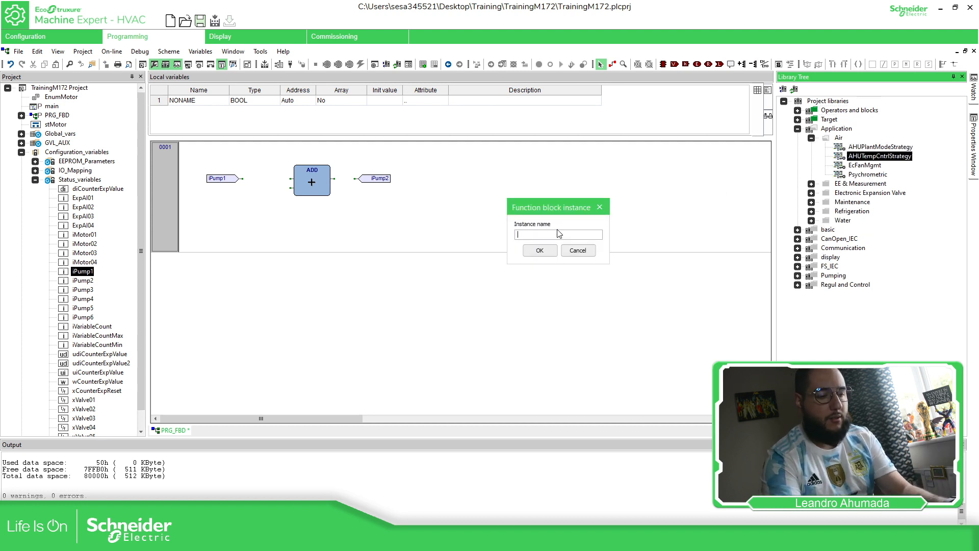
# Cancel the AHUTempCntrlStrategy instance dialog and switch the network editor to Connection mode
pyautogui.click(539, 250)
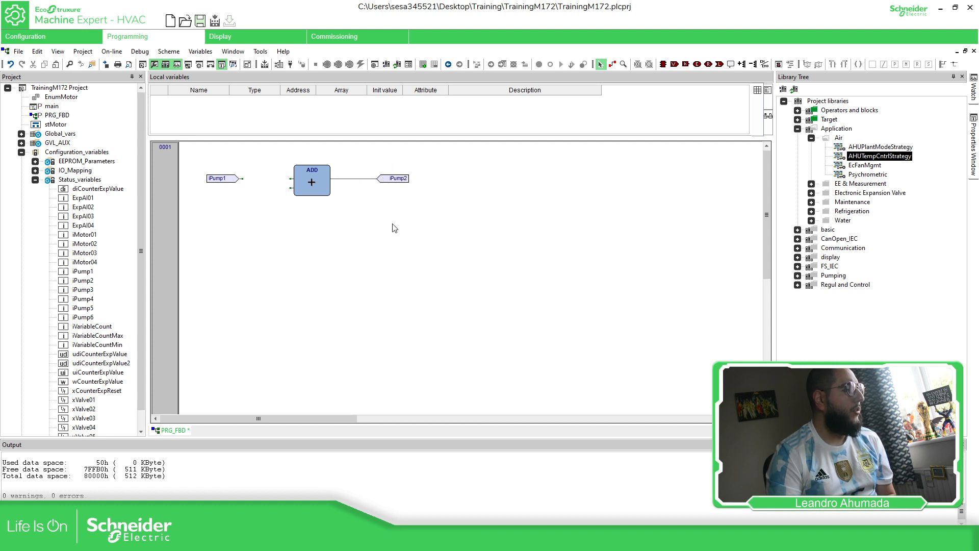
pyautogui.rightClick(420, 264)
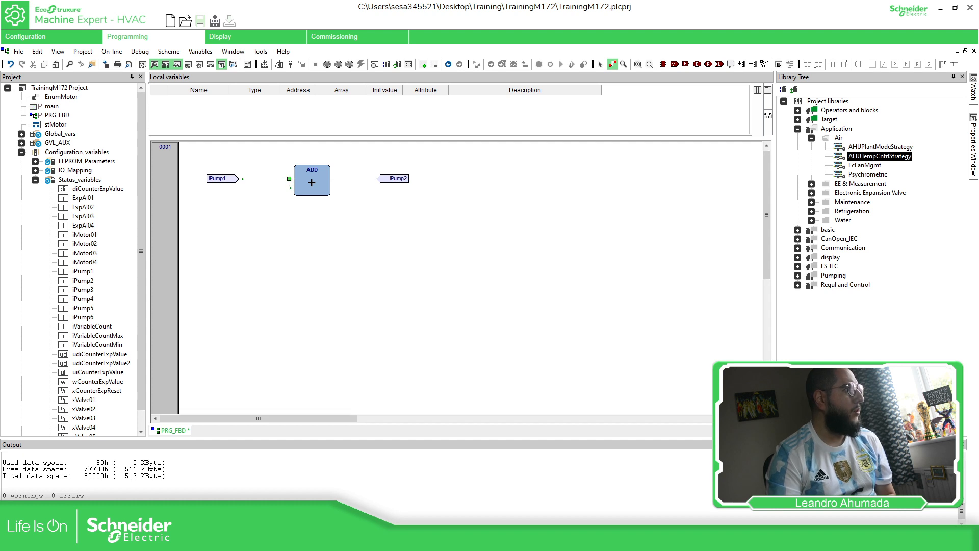
pyautogui.rightClick(290, 178)
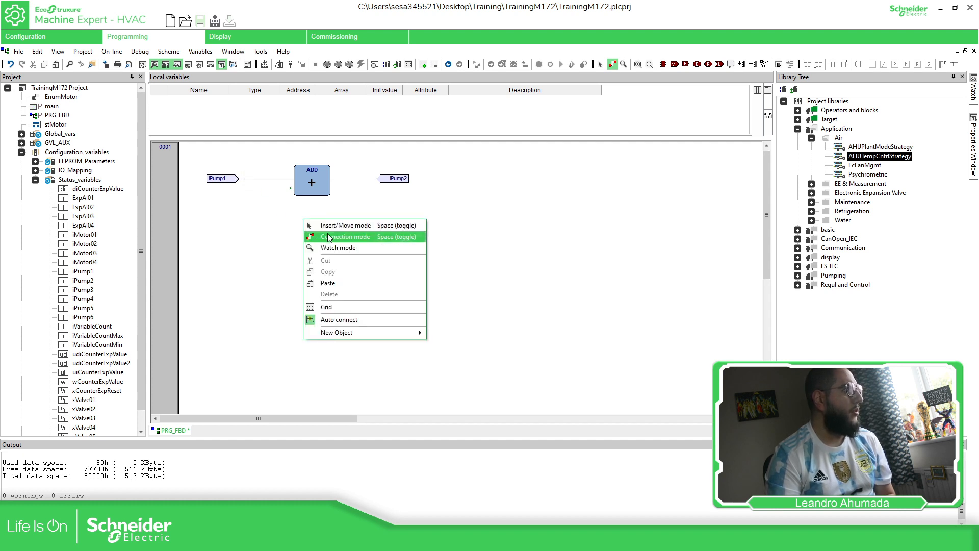
pyautogui.click(346, 236)
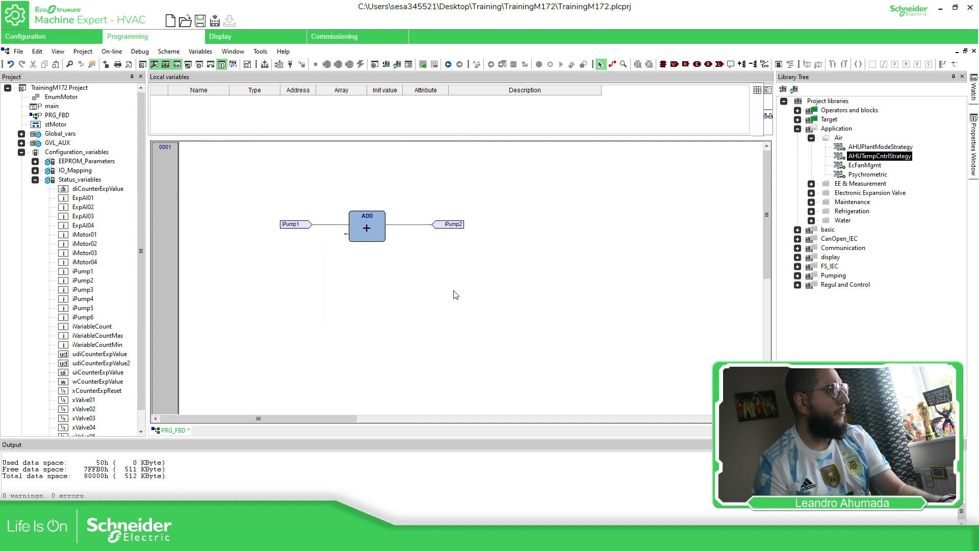
pyautogui.moveTo(475, 277)
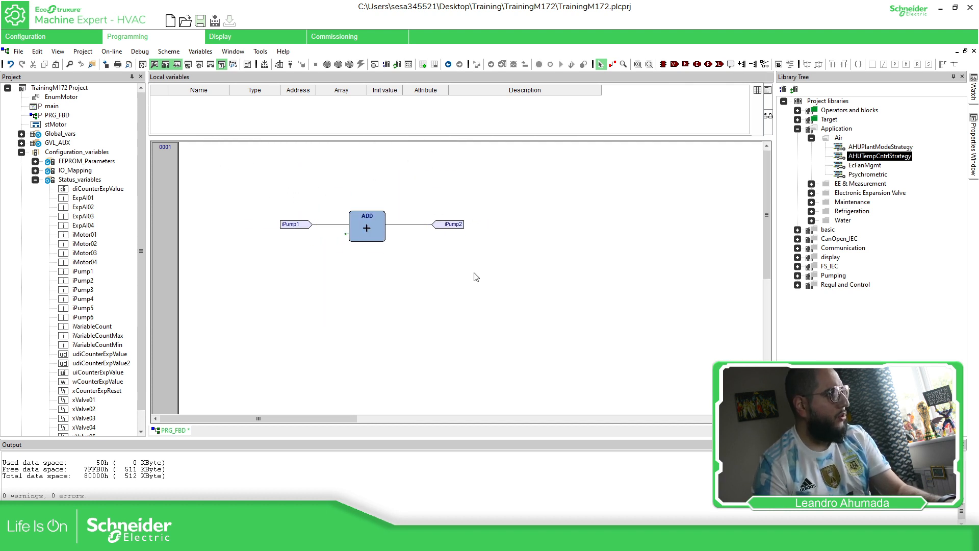
pyautogui.moveTo(433, 263)
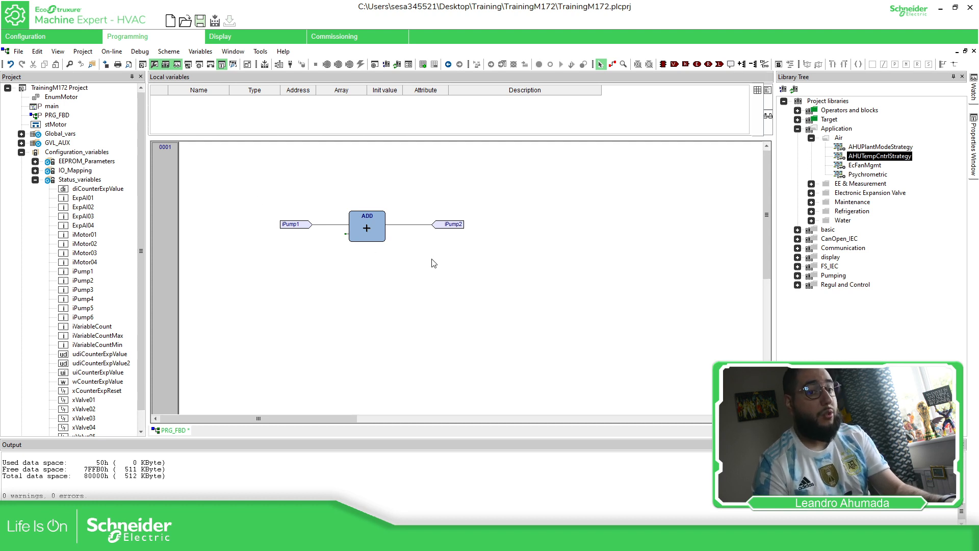
# Shift the ADD logic upward in network 0001
pyautogui.moveTo(367, 226); pyautogui.dragTo(329, 189)
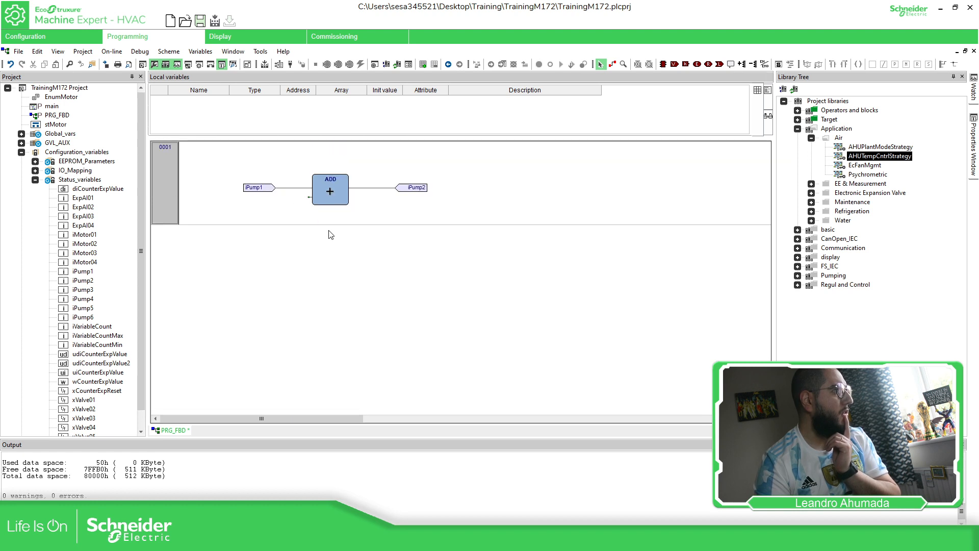
pyautogui.moveTo(668, 139)
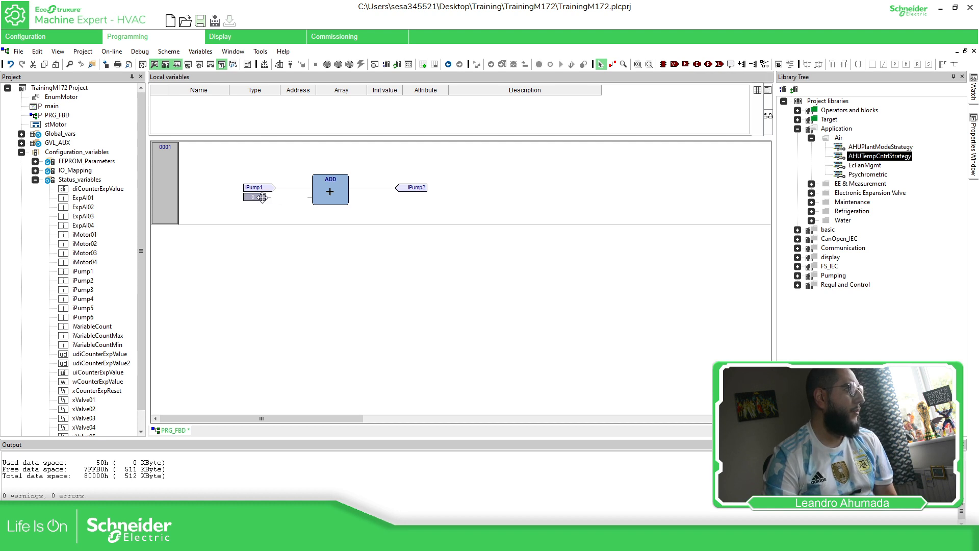
# Set the constant on the ADD block's second input to decimal 10
pyautogui.doubleClick(256, 196)
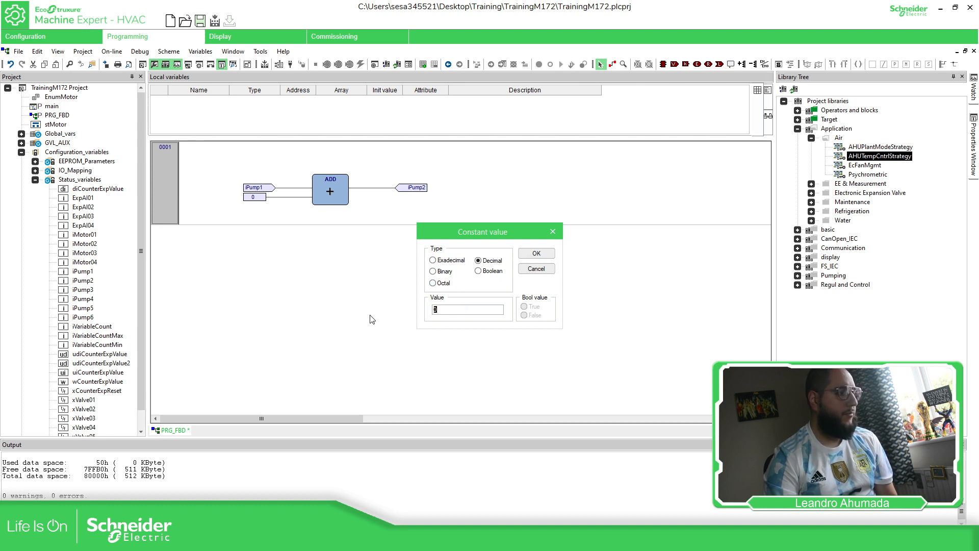
pyautogui.click(535, 253)
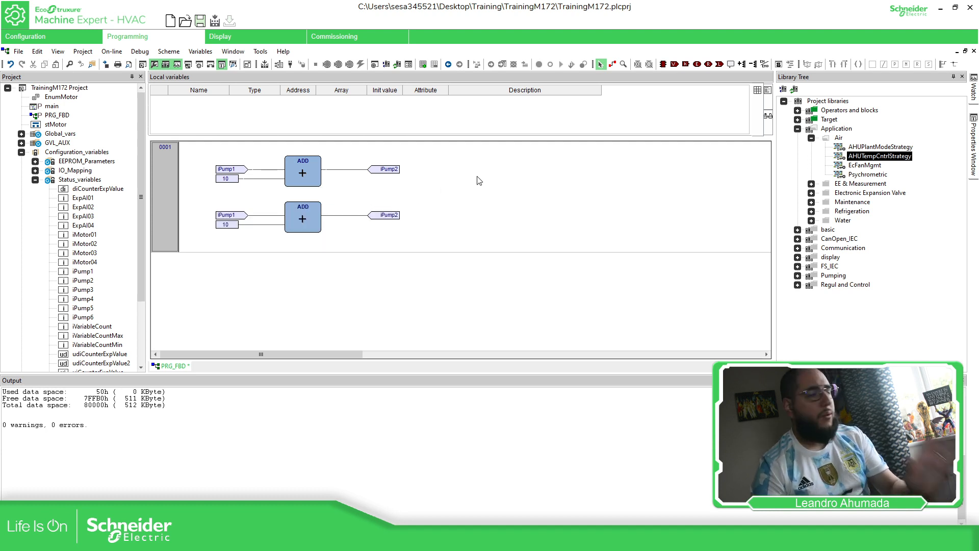
pyautogui.moveTo(573, 165)
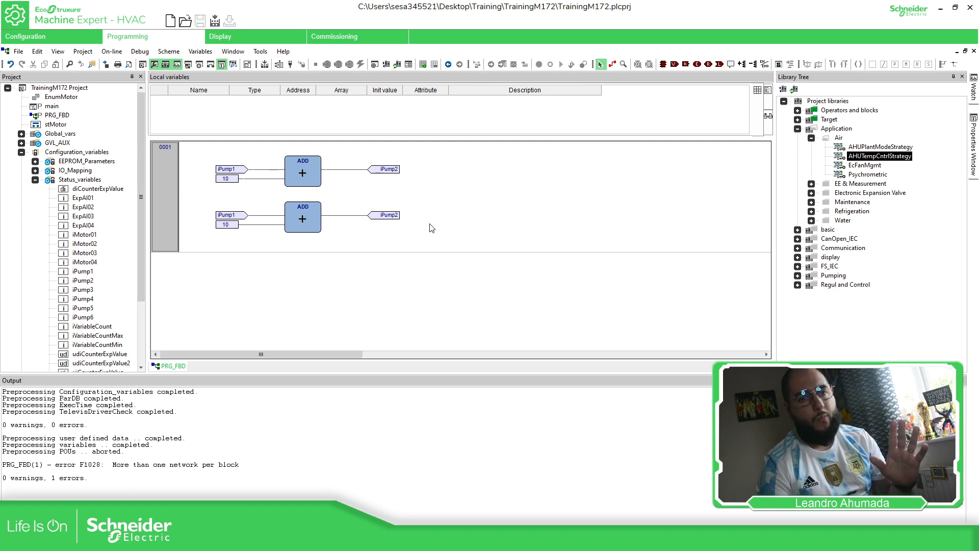
# Bring up the context menu on the ADD logic in network 0001
pyautogui.rightClick(176, 187)
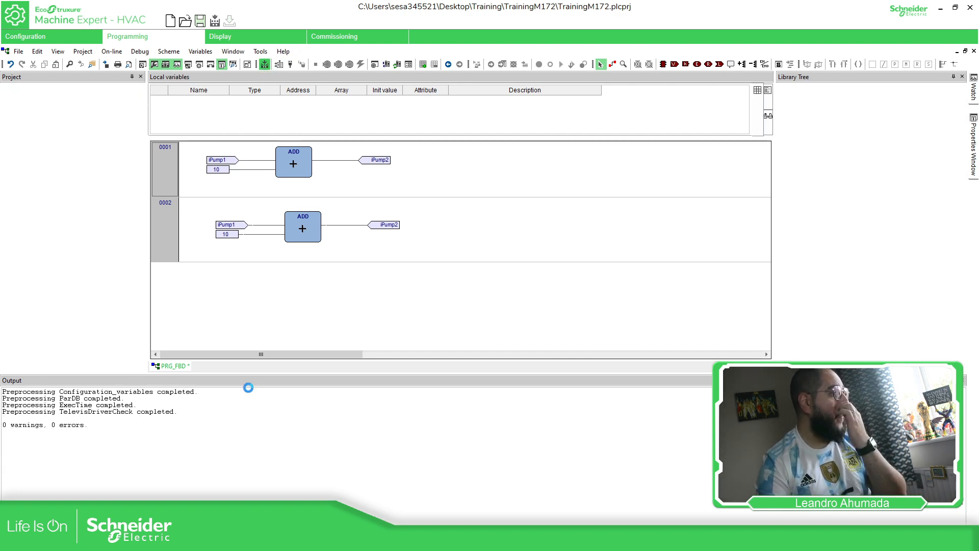
# Rebuild the project with both iPump1 plus 10 ADD chains, reaching 0 errors
pyautogui.click(199, 21)
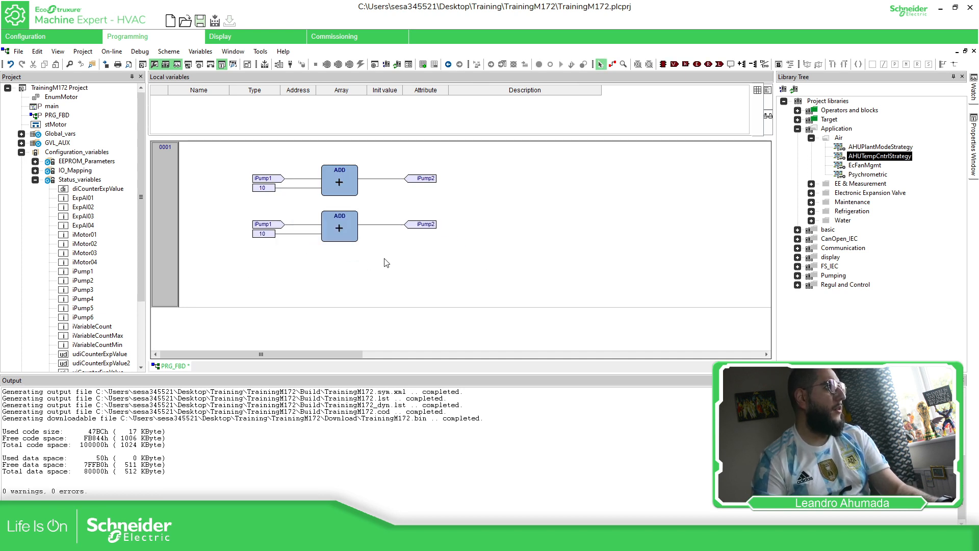
# Add EN/ENO enable pins to the ADD blocks in network 0001
pyautogui.rightClick(339, 178)
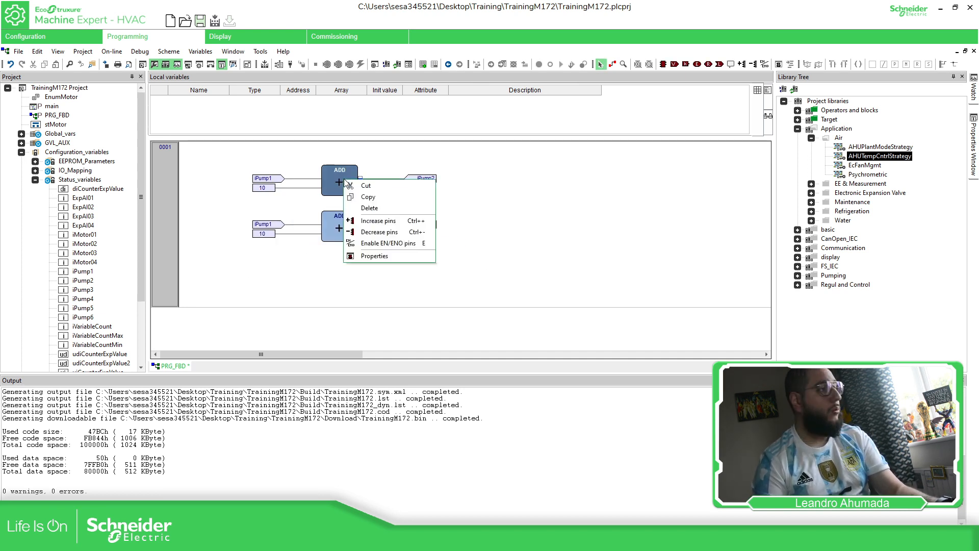
pyautogui.moveTo(388, 243)
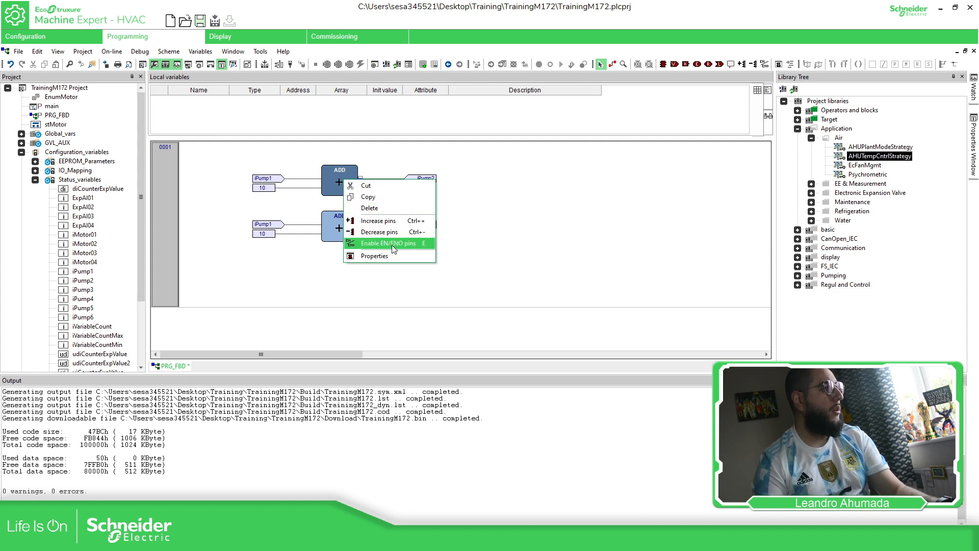
pyautogui.click(388, 243)
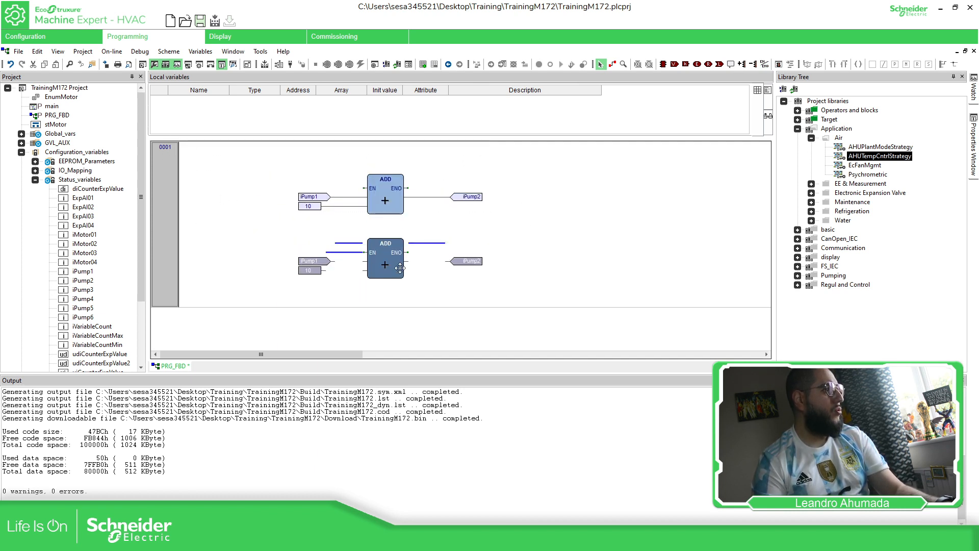
pyautogui.click(685, 64)
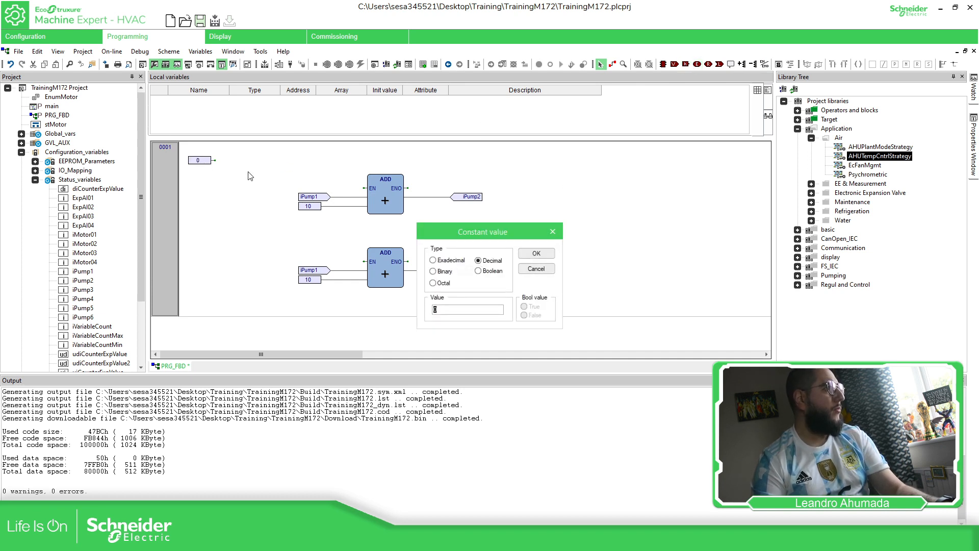
# Create a Boolean TRUE constant to feed the ADD blocks' EN inputs
pyautogui.click(478, 271)
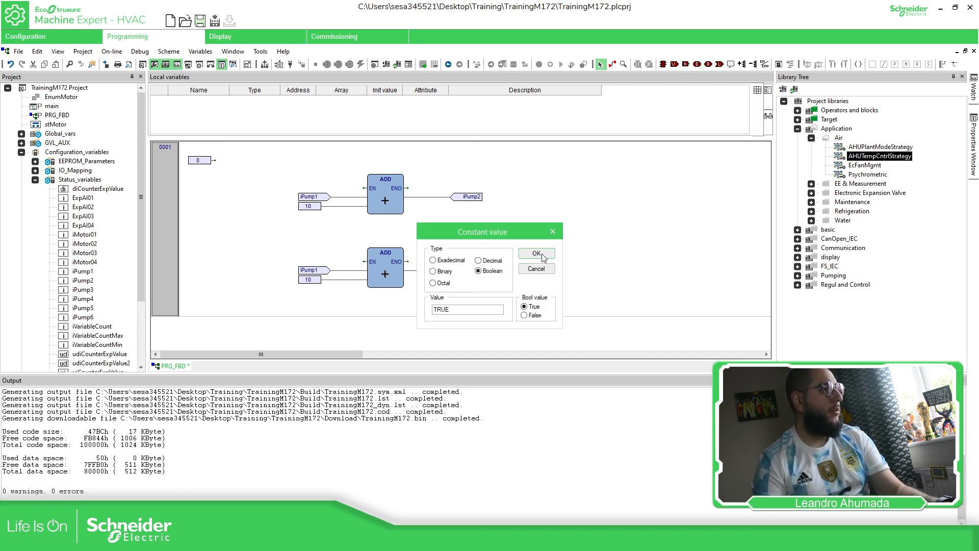
pyautogui.click(535, 254)
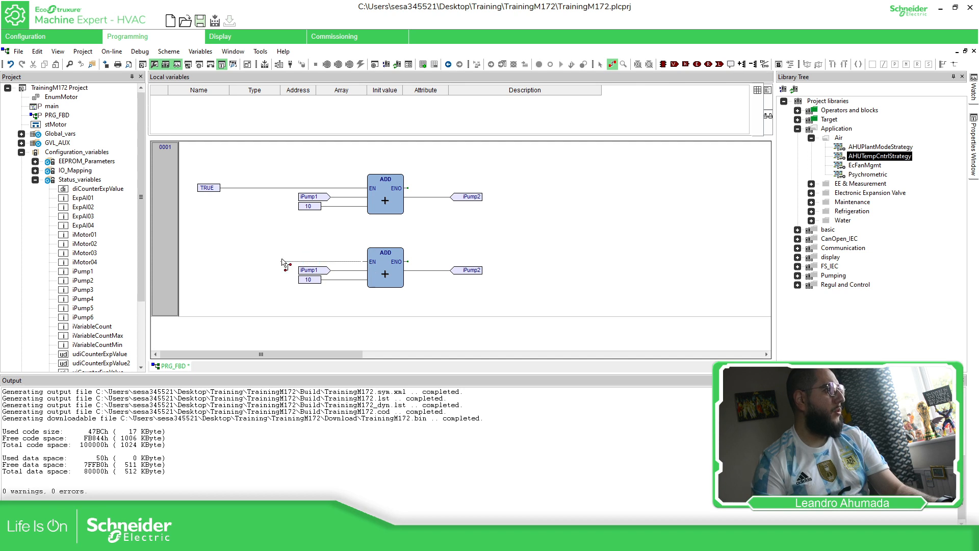
pyautogui.rightClick(284, 262)
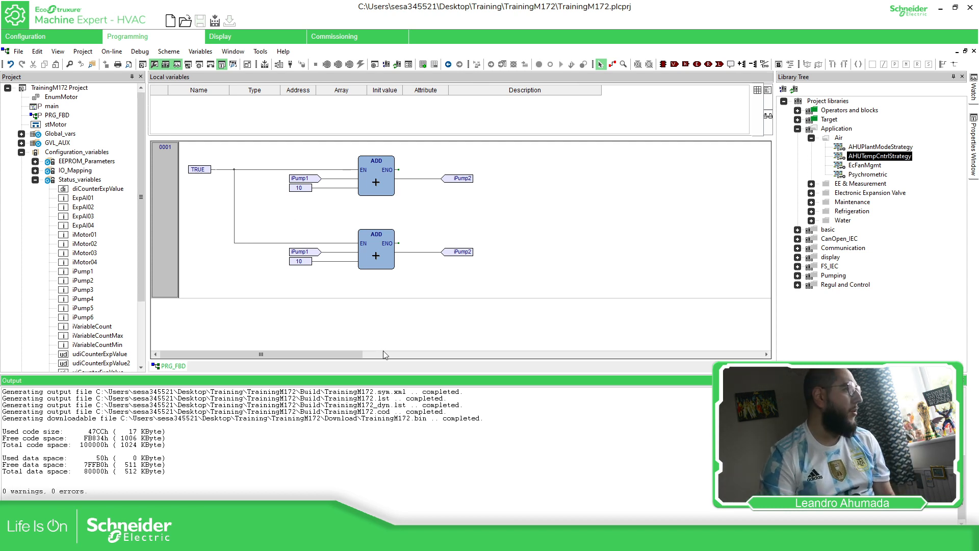
pyautogui.moveTo(393, 305)
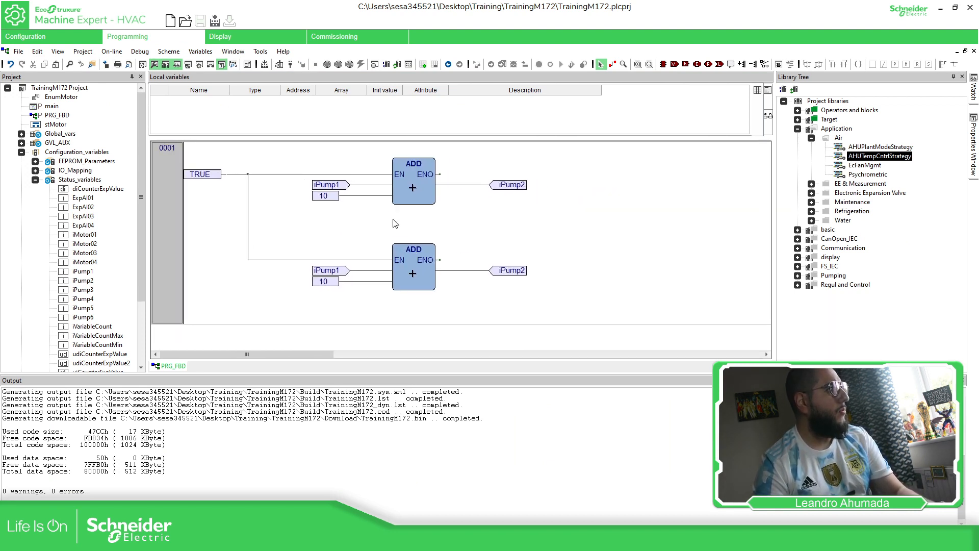
pyautogui.click(650, 65)
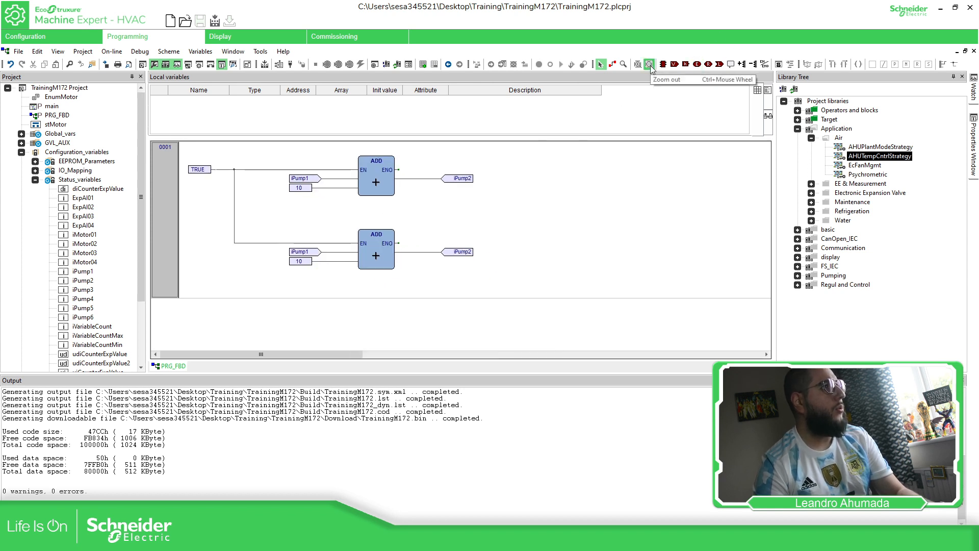
pyautogui.click(637, 64)
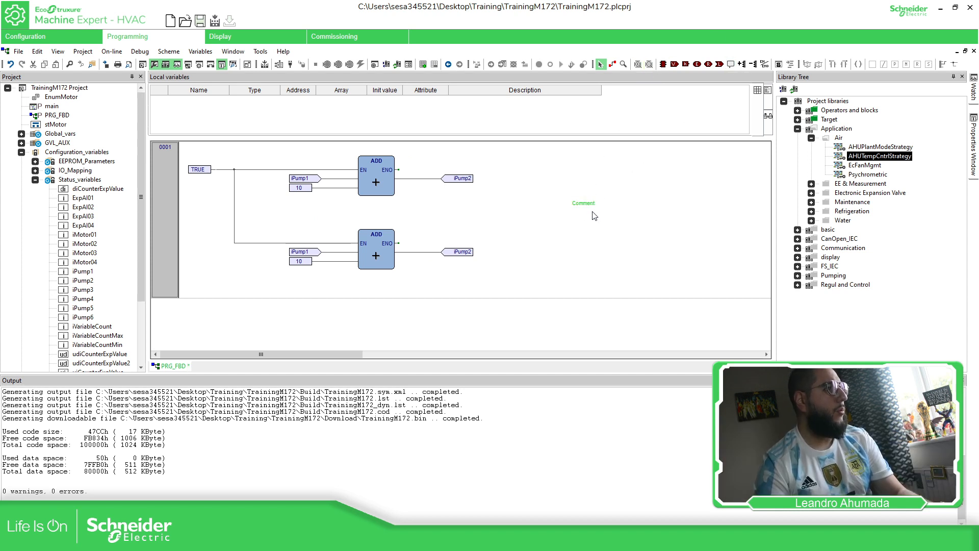
# Set the network comment to 'training LTA', place it above the top ADD block, and rebuild
pyautogui.doubleClick(582, 203)
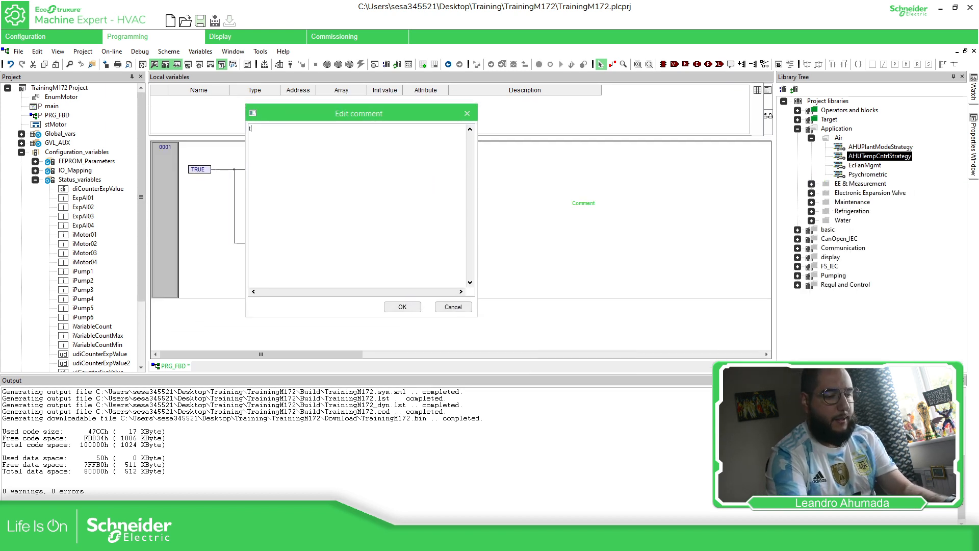
pyautogui.write('training TA')
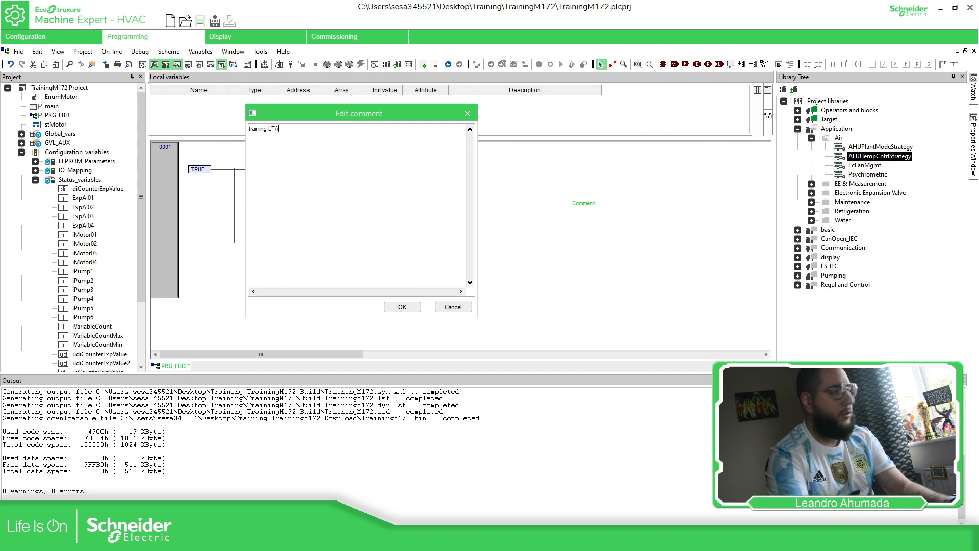
pyautogui.click(401, 306)
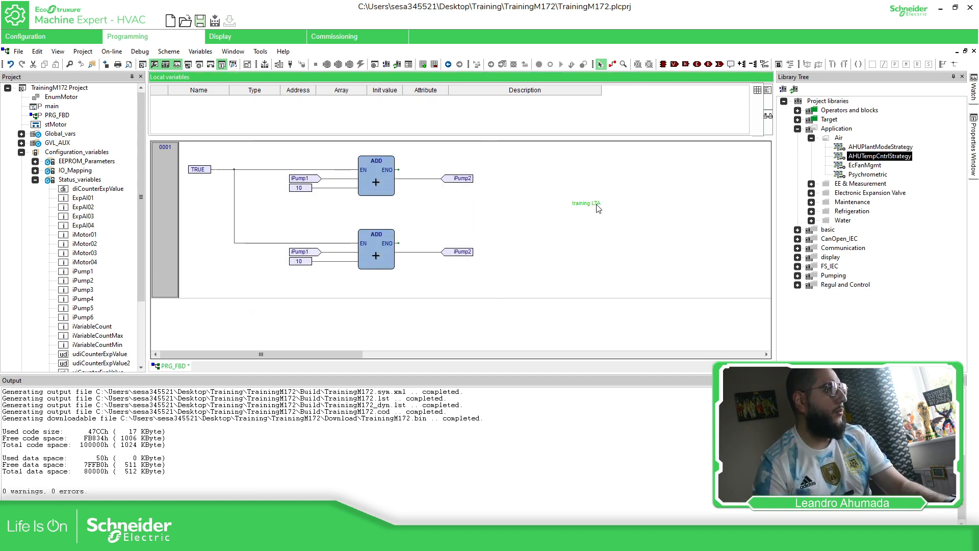
pyautogui.moveTo(586, 203); pyautogui.dragTo(293, 158)
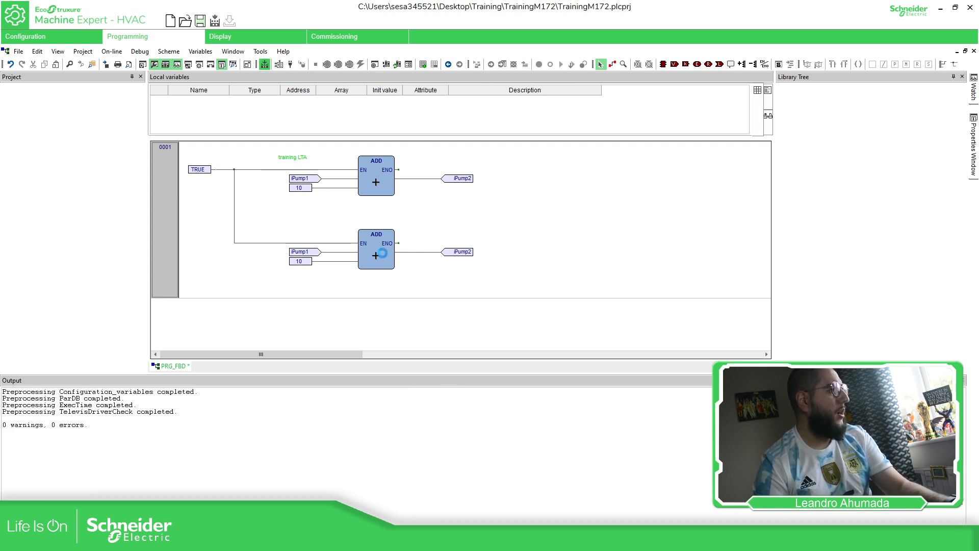
pyautogui.click(200, 21)
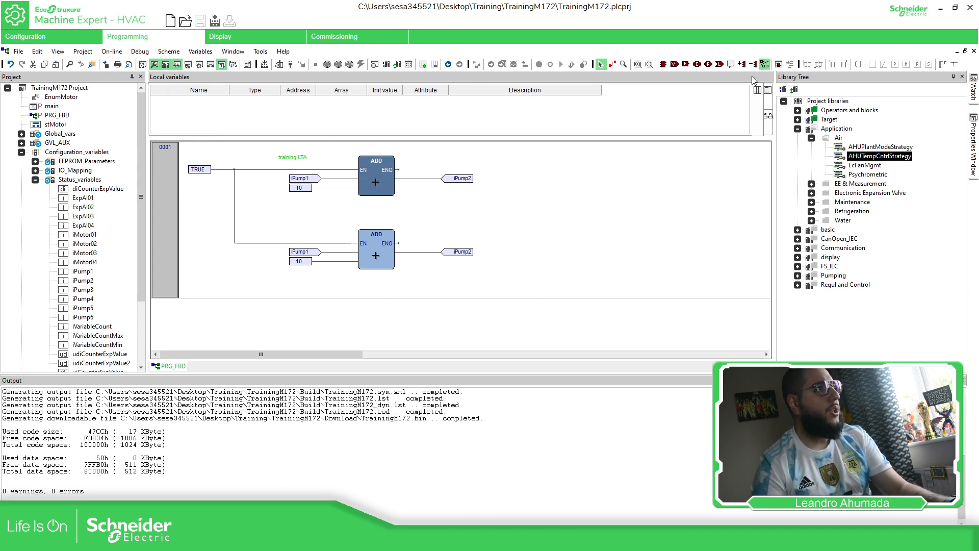
pyautogui.moveTo(742, 63)
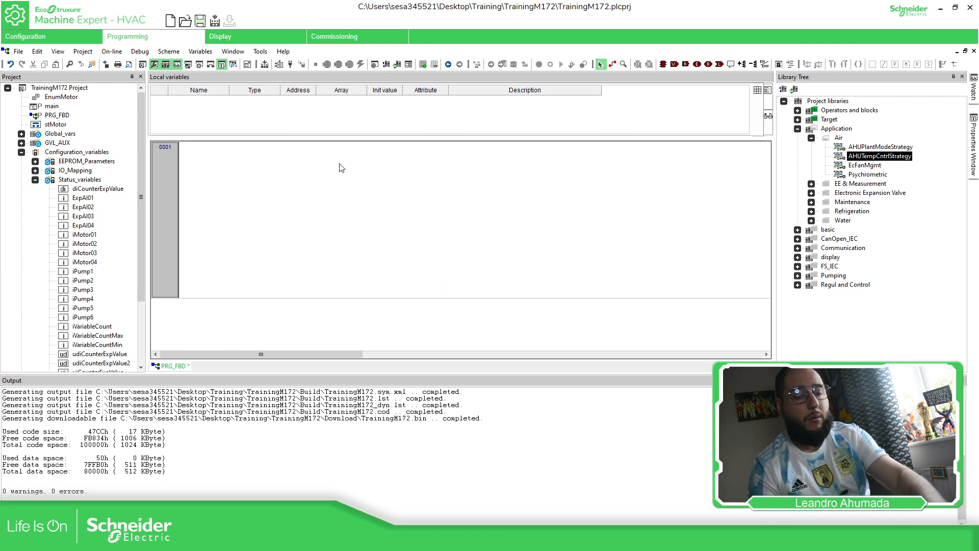
# Show Operators and blocks in the library, and name PRG_FBD's BOOL locals xVar1–xVar4
pyautogui.click(798, 128)
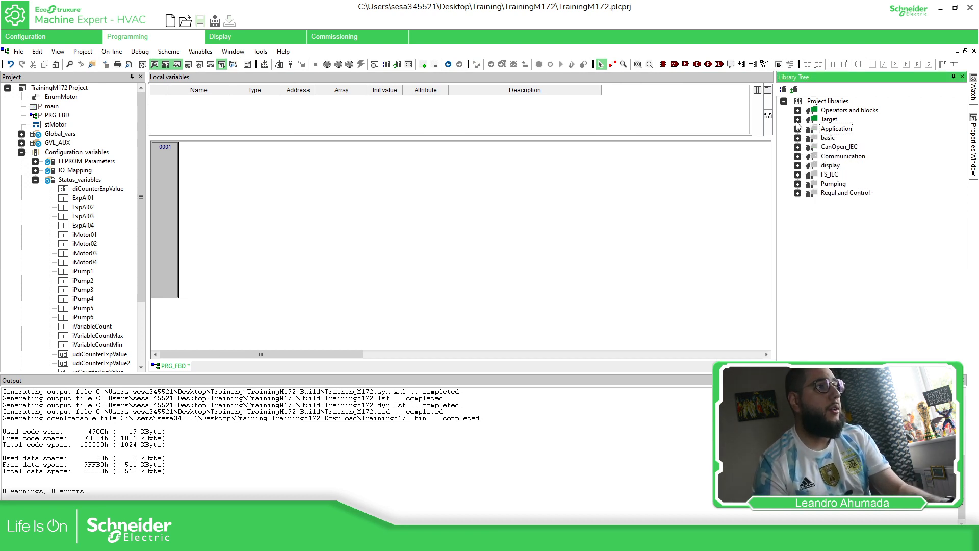
pyautogui.click(798, 110)
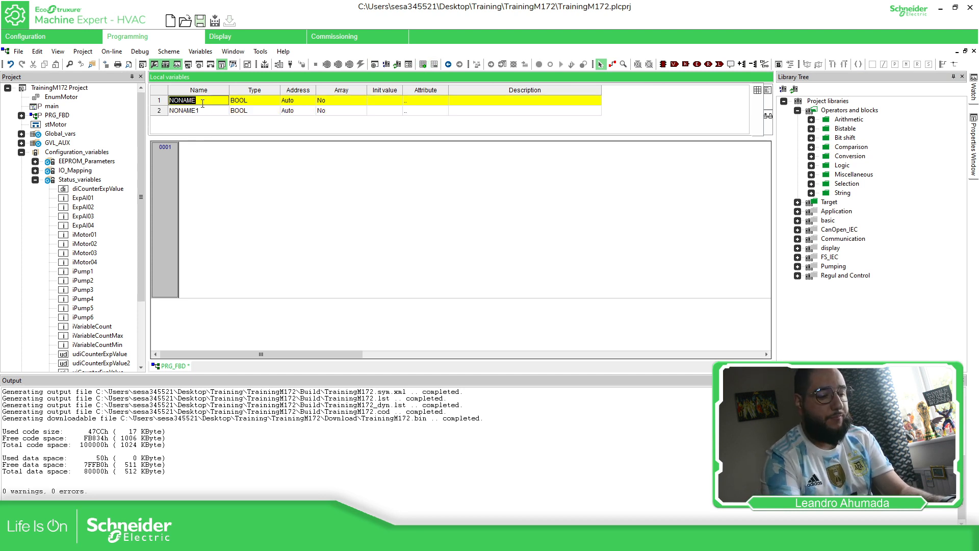
pyautogui.write('xConta')
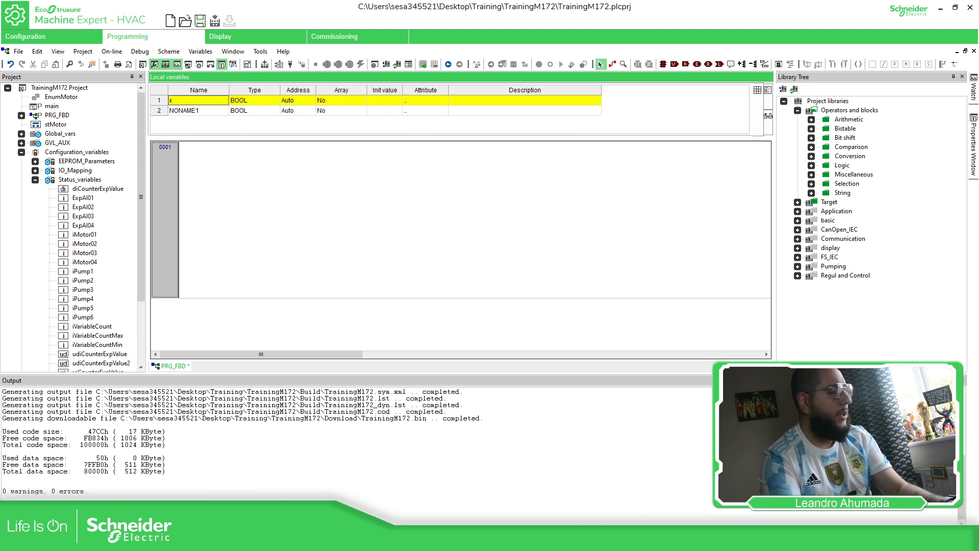
pyautogui.write('Var1')
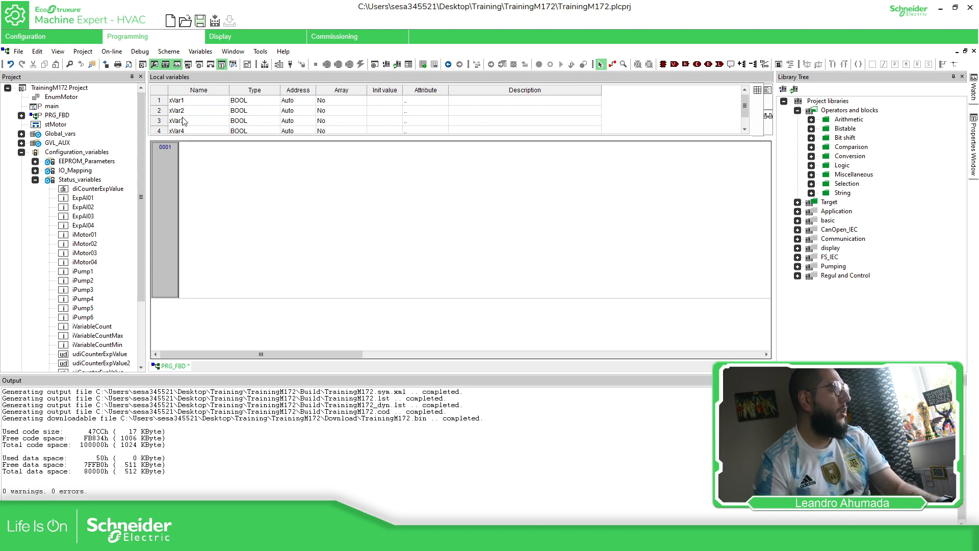
# Add a new LD program named 'lldksldklsd' to the project
pyautogui.rightClick(59, 87)
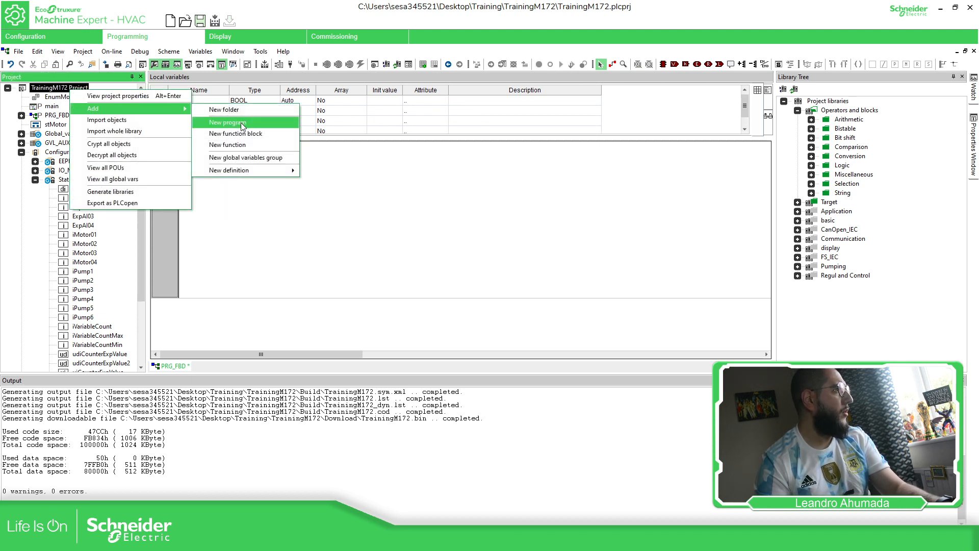
pyautogui.click(228, 122)
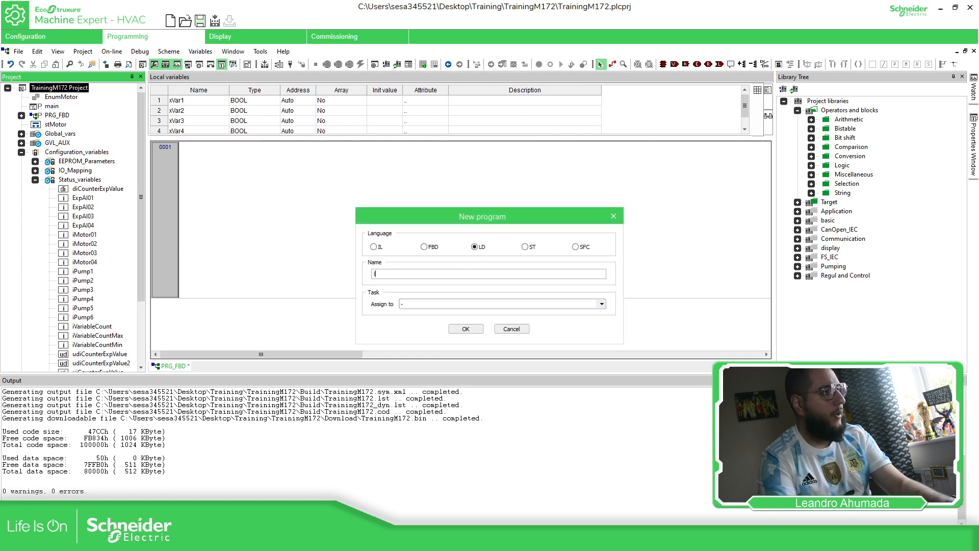
pyautogui.write('lldksldklsd')
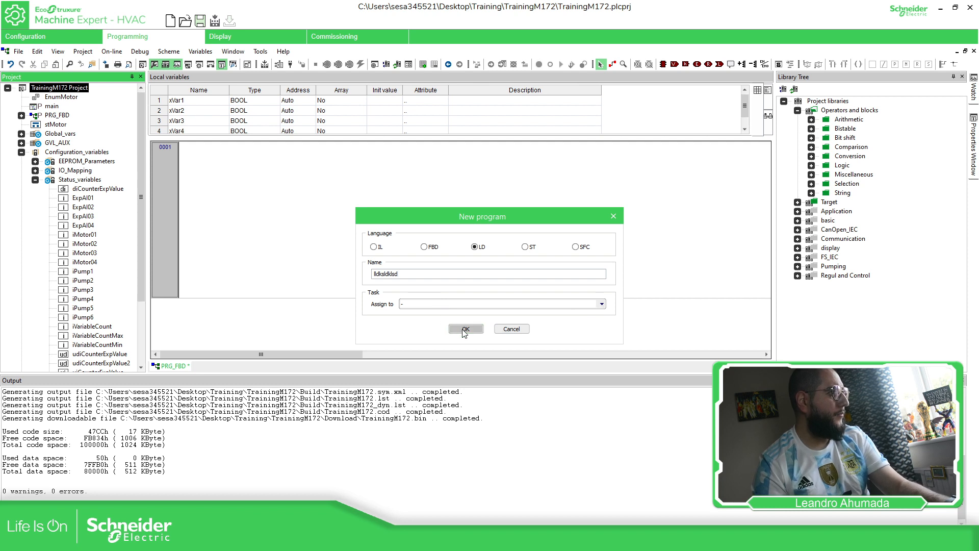
pyautogui.click(465, 329)
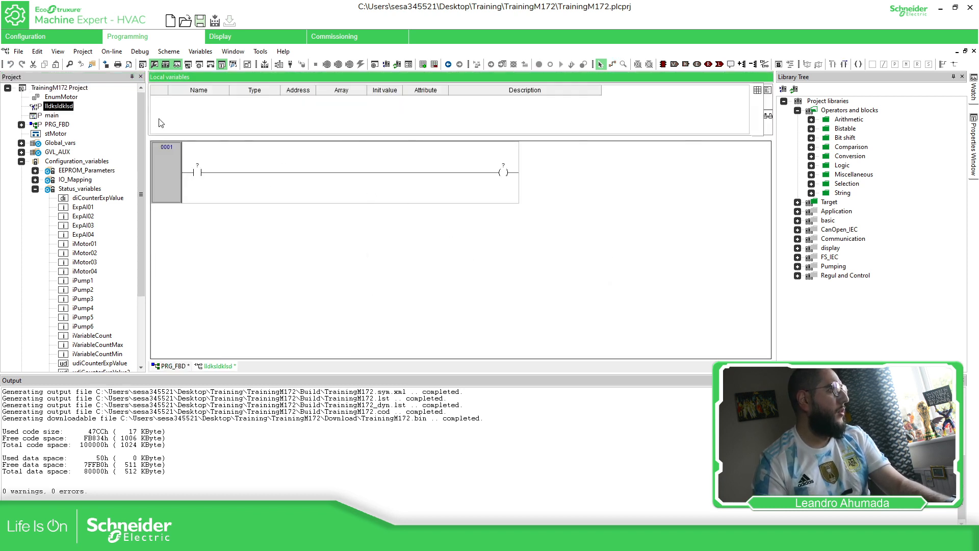
pyautogui.click(56, 125)
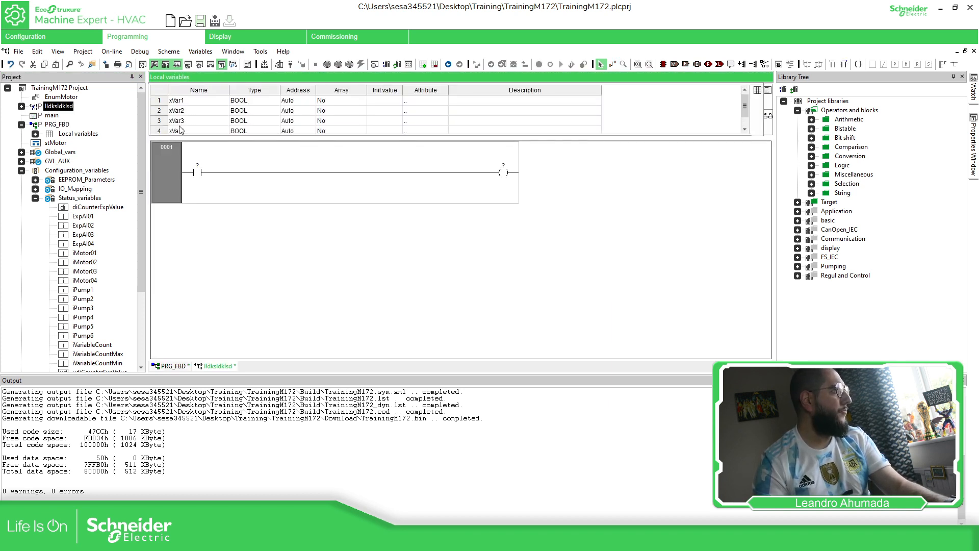
# Insert a contact on the ladder rung and remove the unnamed empty contact
pyautogui.click(199, 101)
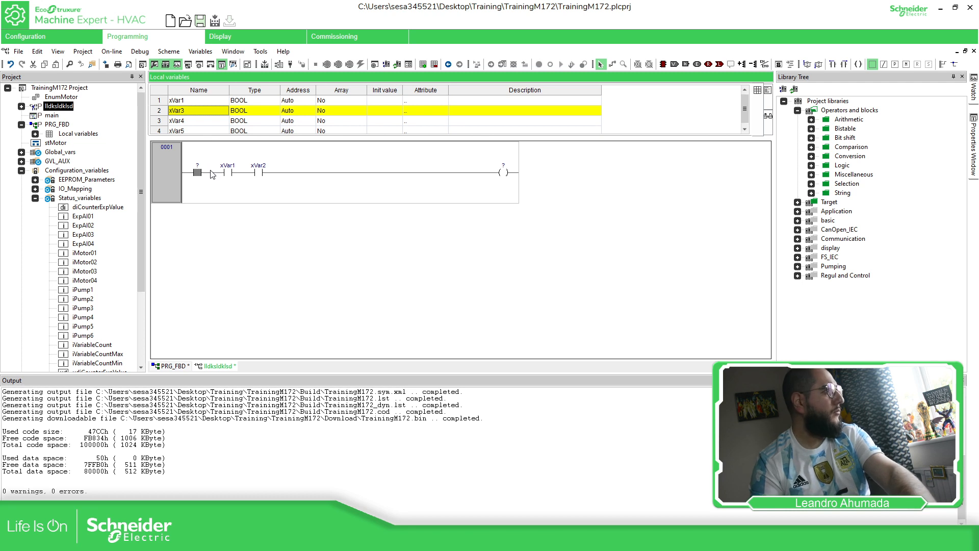
pyautogui.click(199, 100)
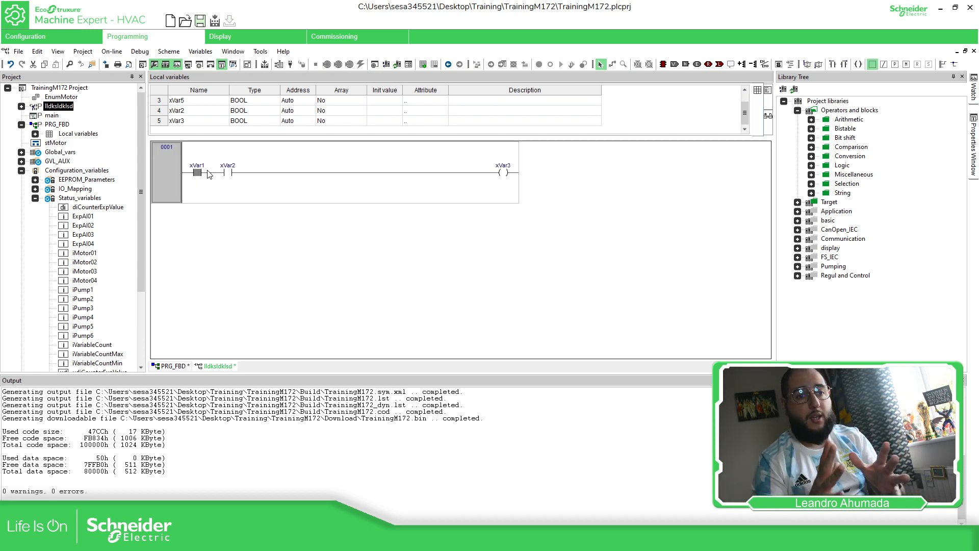
pyautogui.moveTo(200, 175)
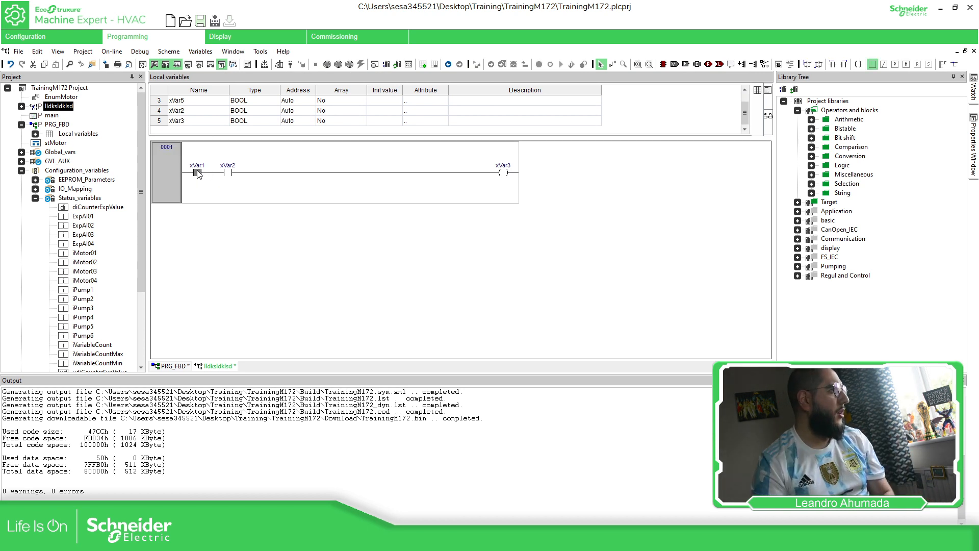
pyautogui.moveTo(227, 173)
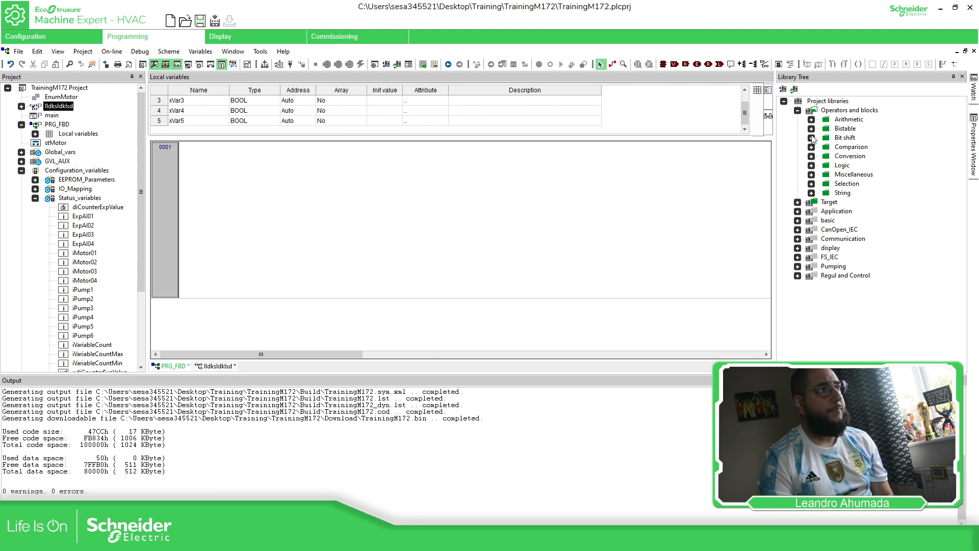
# Drop an AND block from Logic into PRG_FBD, wiring xVar1 and xVar2 to its inputs
pyautogui.click(812, 165)
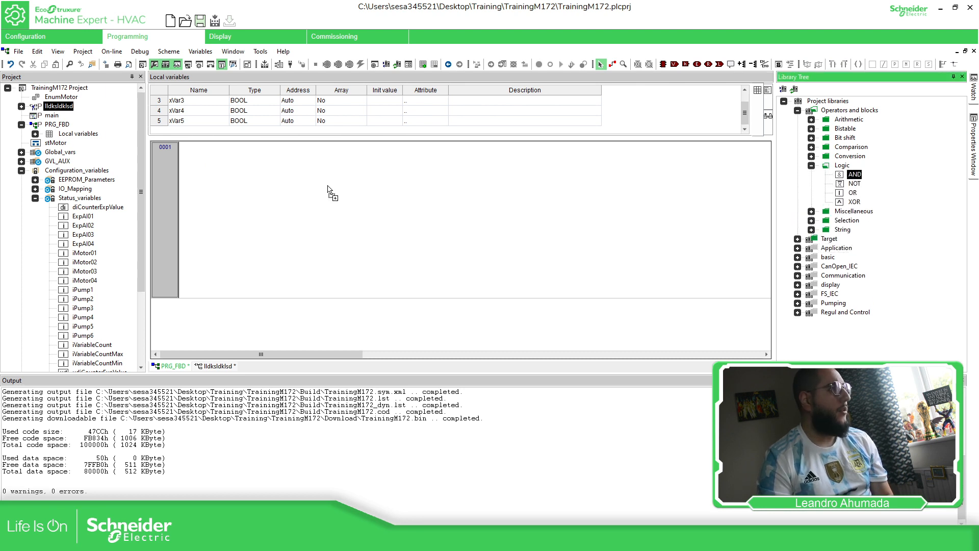
pyautogui.moveTo(854, 174); pyautogui.dragTo(348, 190)
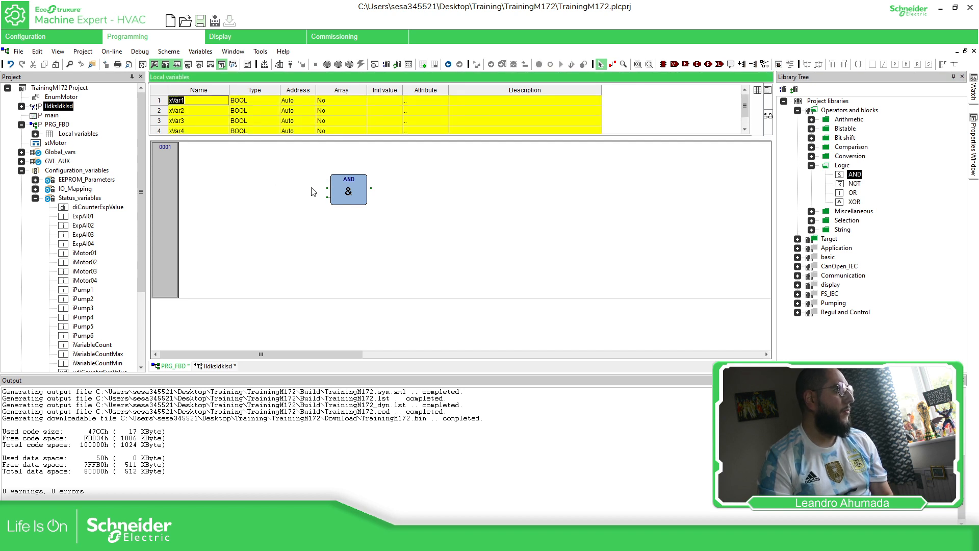
pyautogui.click(194, 120)
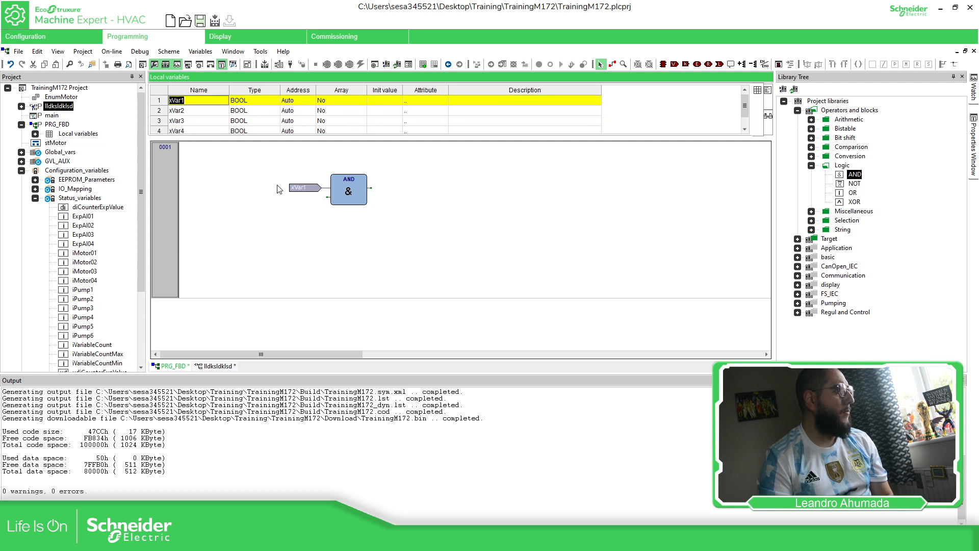
pyautogui.click(300, 197)
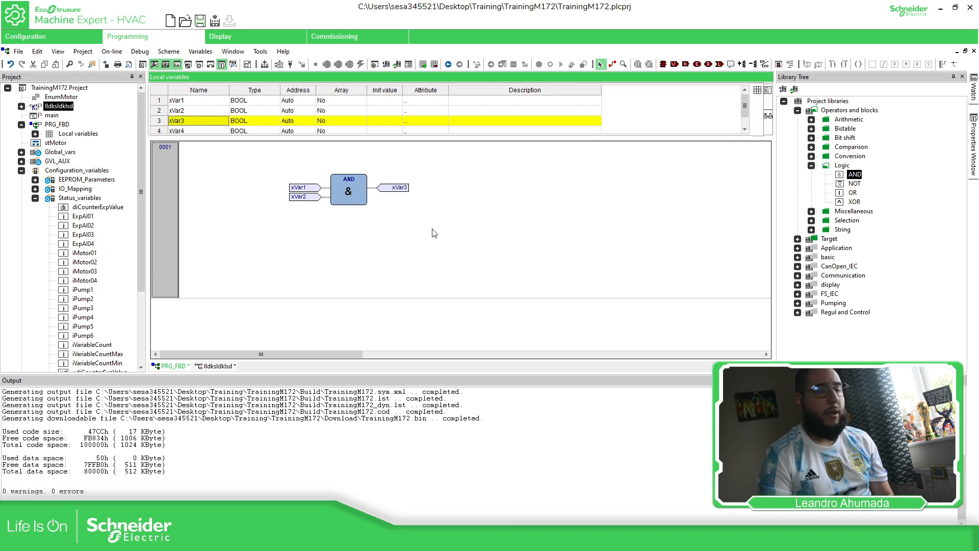
pyautogui.click(219, 365)
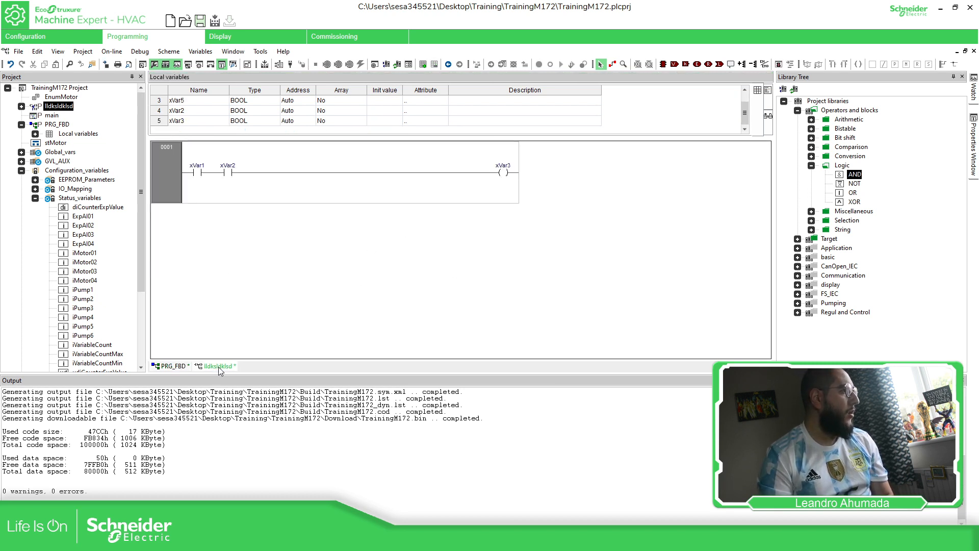
# Branch an xVar4 contact parallel to xVar1 and remove the empty placeholder contact
pyautogui.click(197, 173)
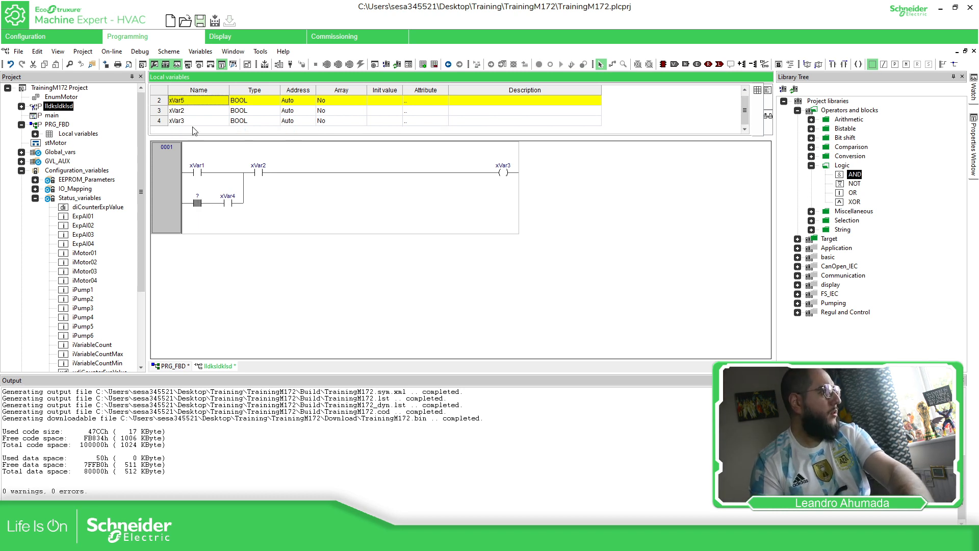
pyautogui.click(181, 120)
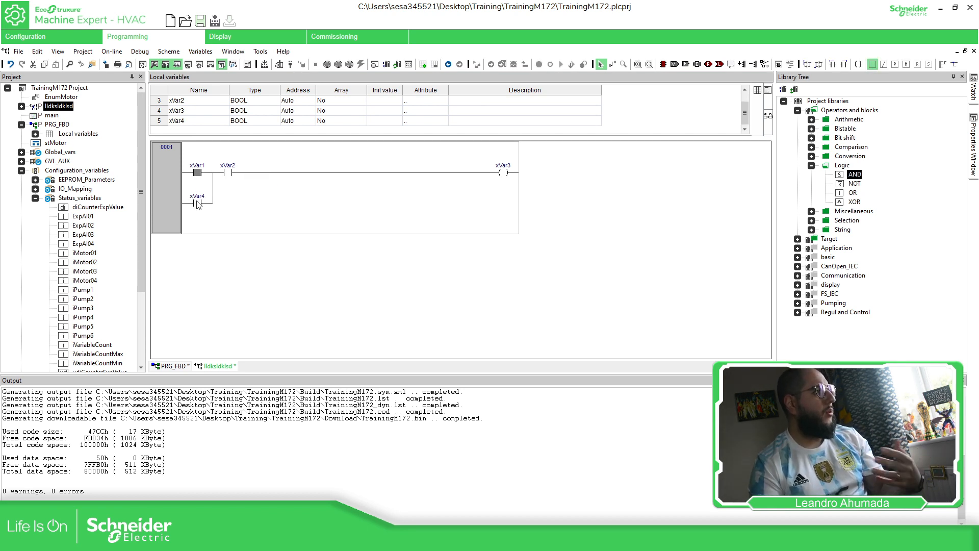
pyautogui.click(197, 200)
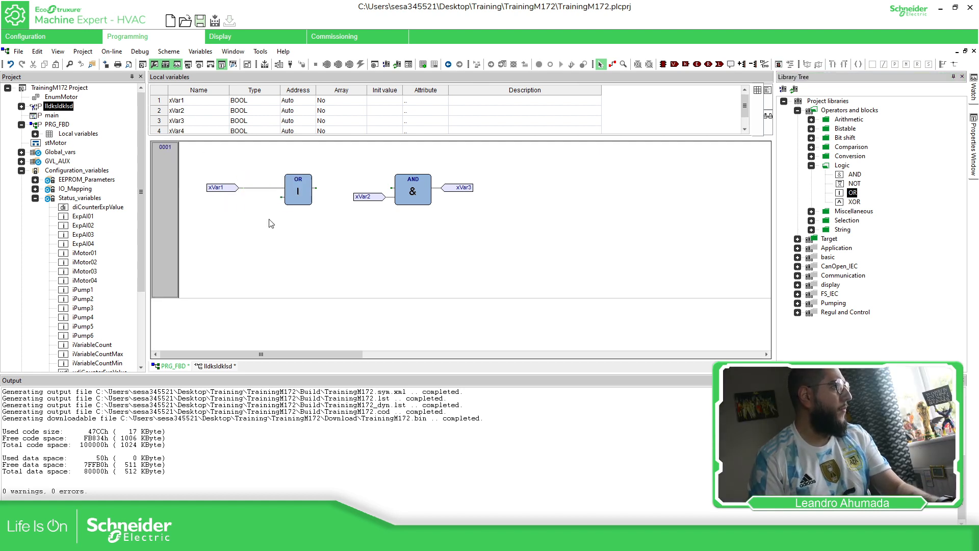
# Pick xVar4 from Local variables to wire into the OR block
pyautogui.click(176, 130)
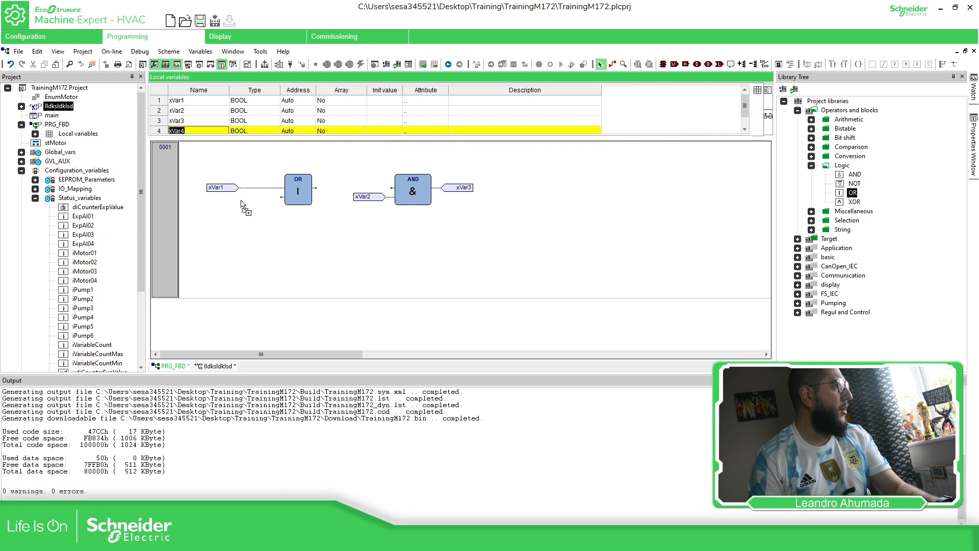